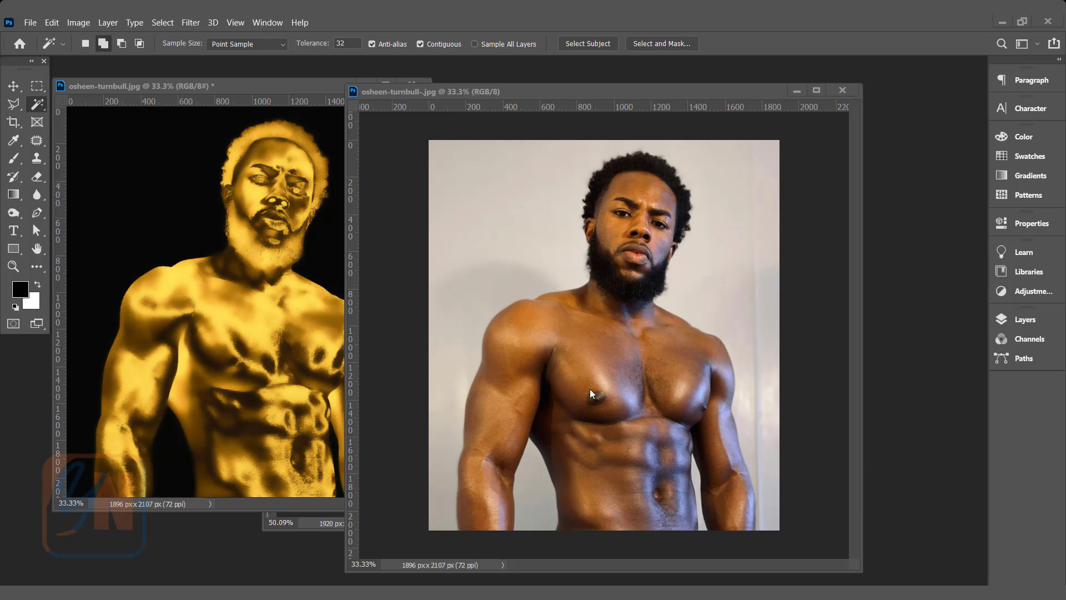
mouse_move(544, 388)
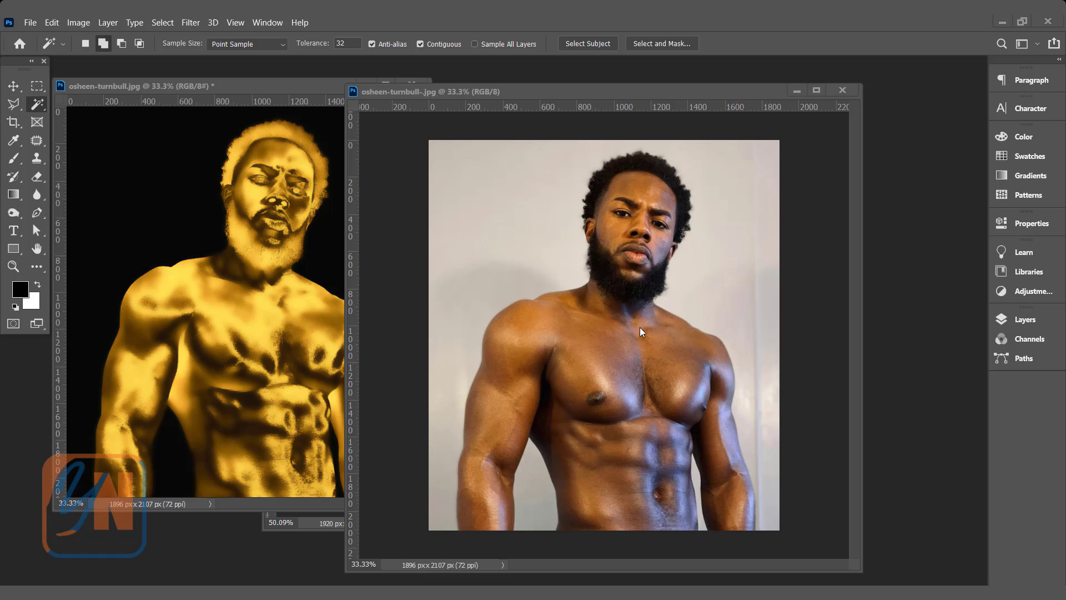
mouse_move(131, 359)
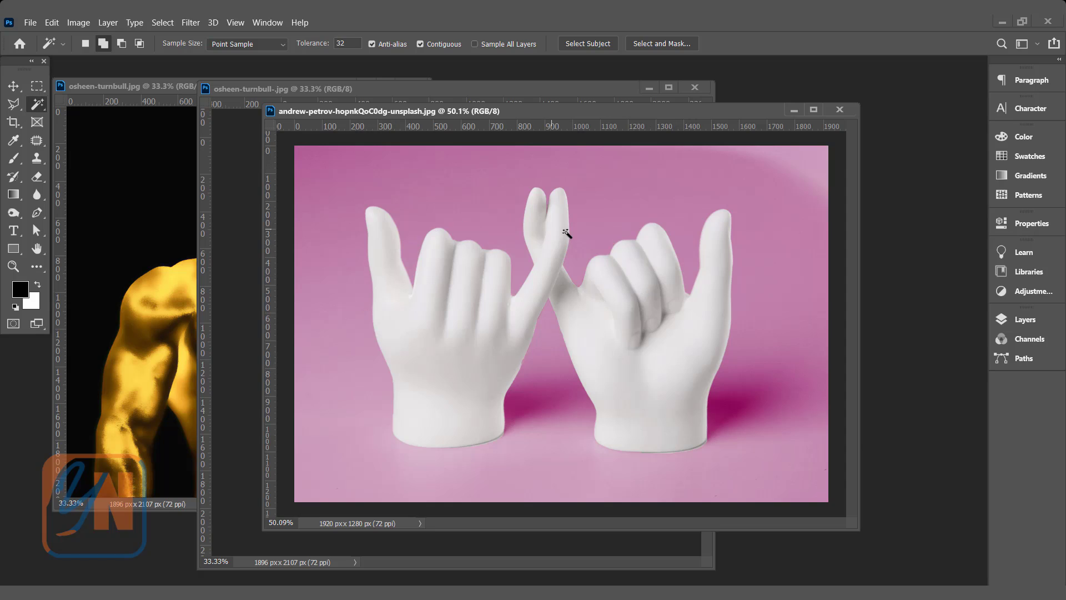
mouse_move(461, 389)
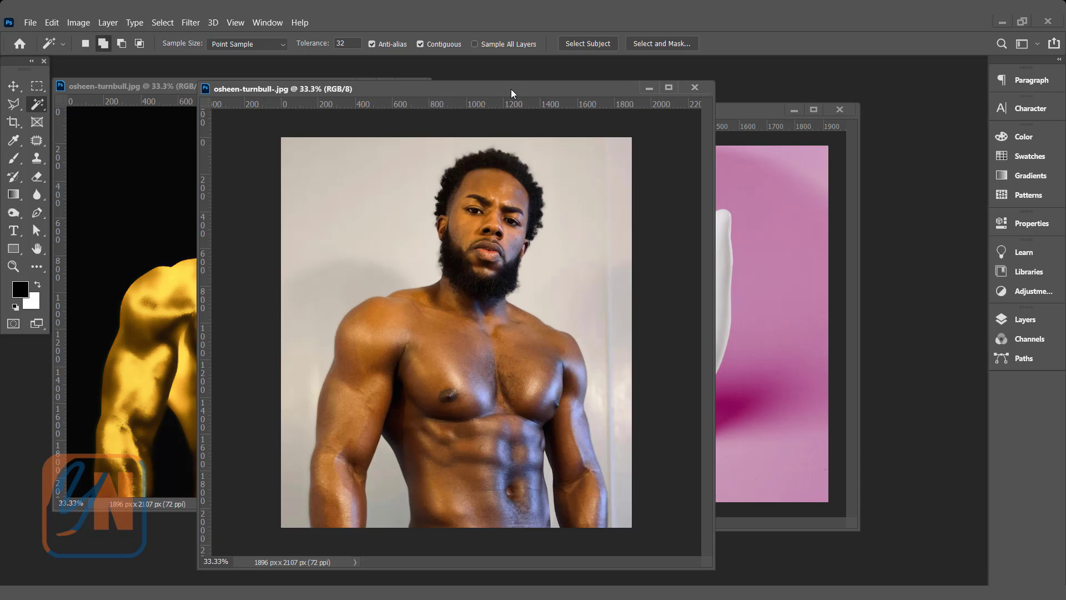
- Close the gold example without saving and show the Layers panel for the original portrait
click(693, 87)
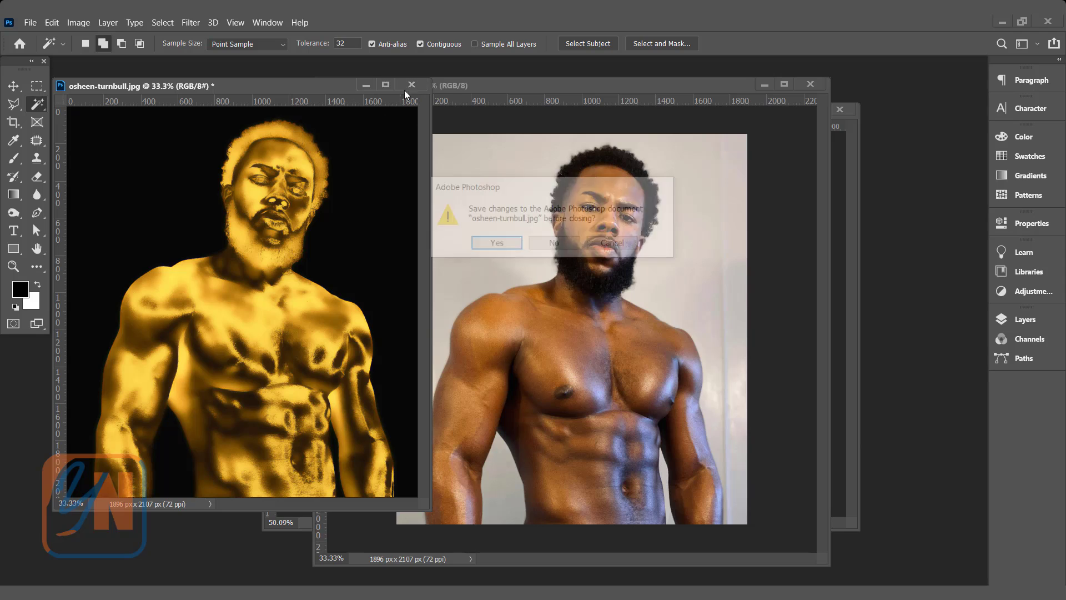
click(553, 243)
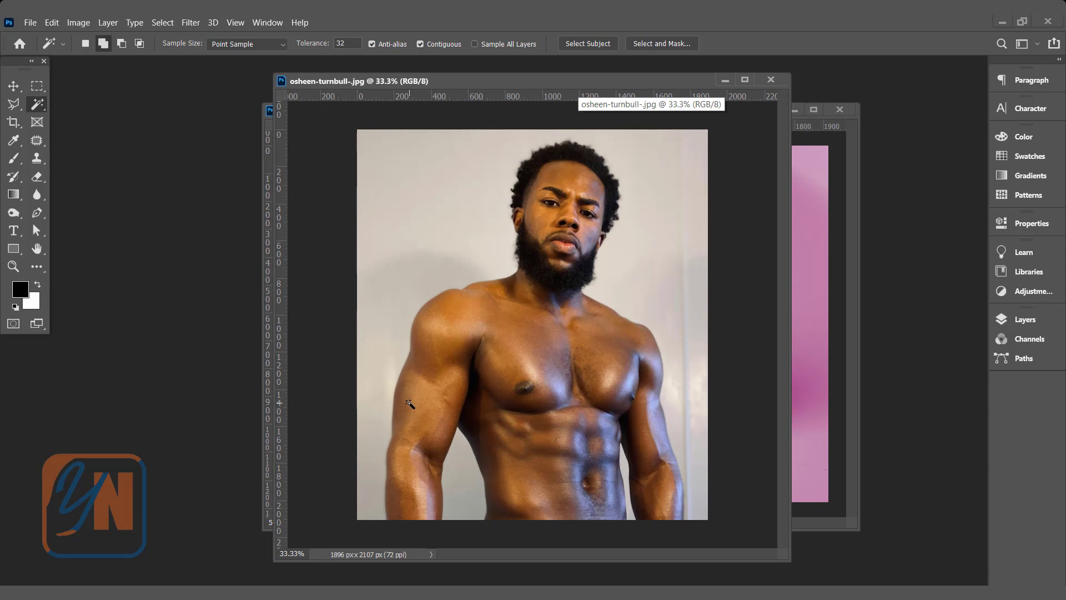
mouse_move(567, 465)
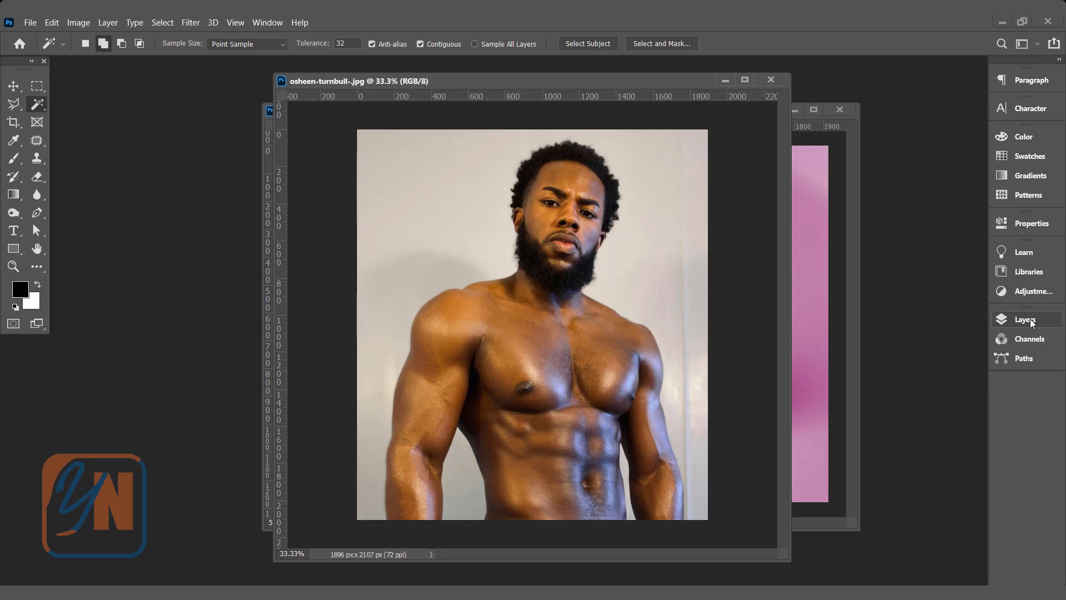
click(1026, 318)
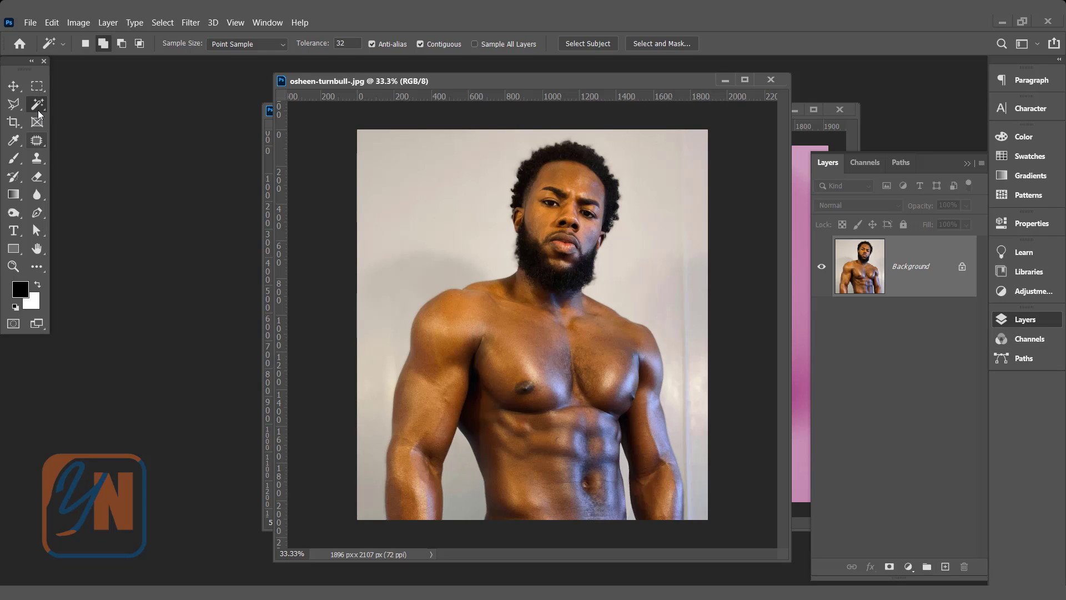
- Select the man with the Object Selection Tool and mask him onto a duplicate of the Background layer
click(38, 104)
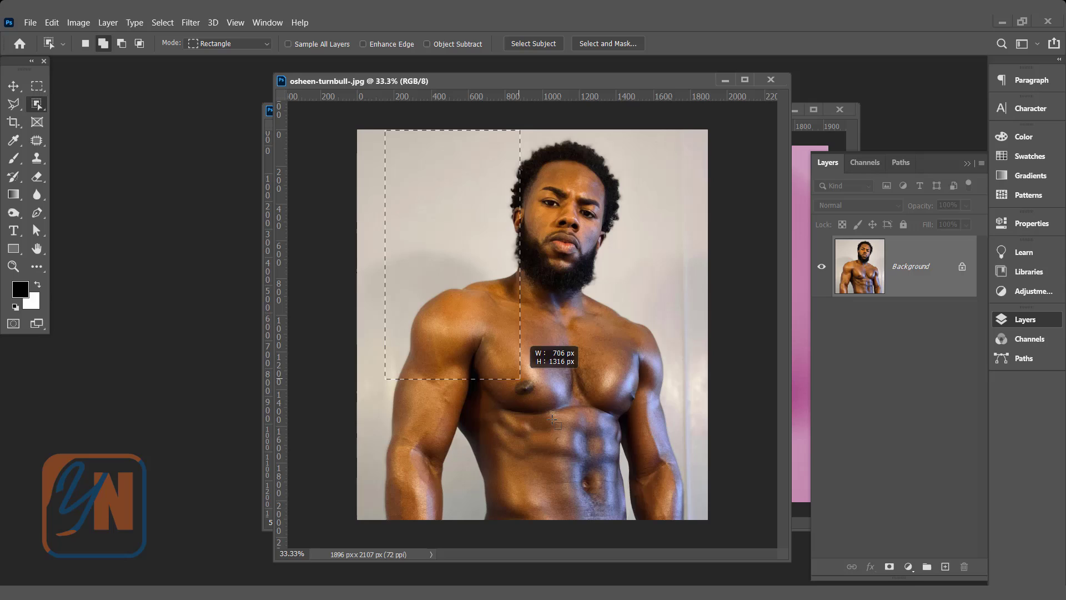
drag(522, 382, 697, 525)
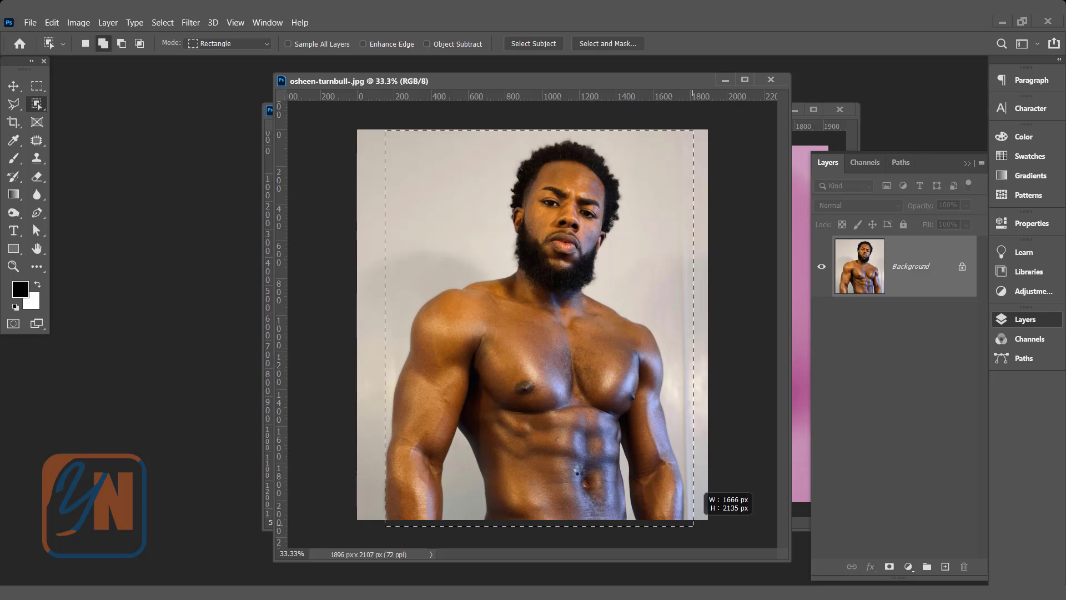
click(533, 44)
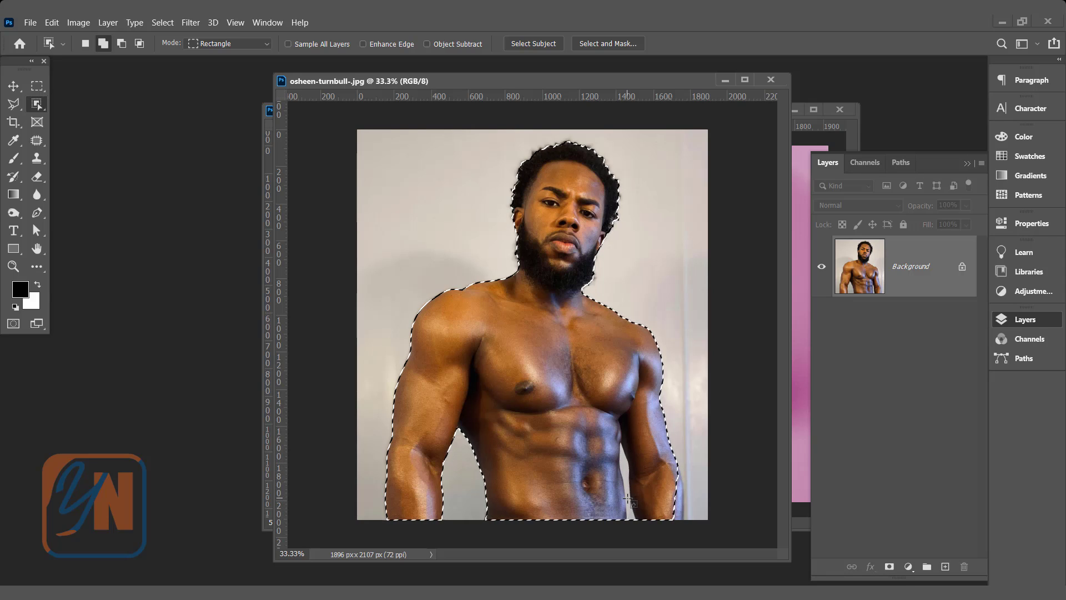
click(37, 105)
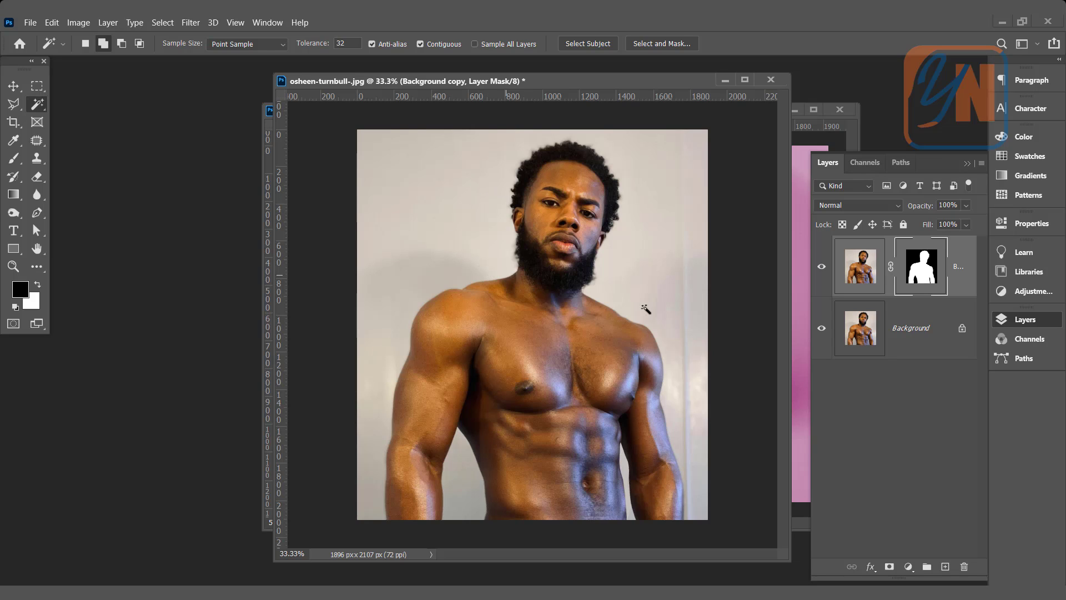
- Hide the Background layer and desaturate the cut-out man to black and white
click(821, 327)
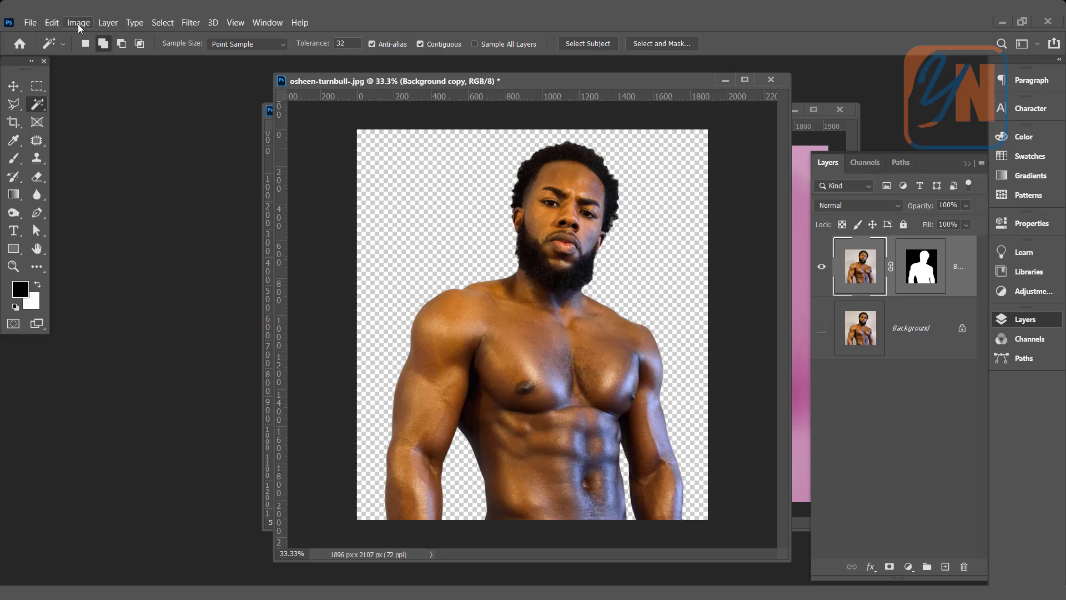
click(78, 22)
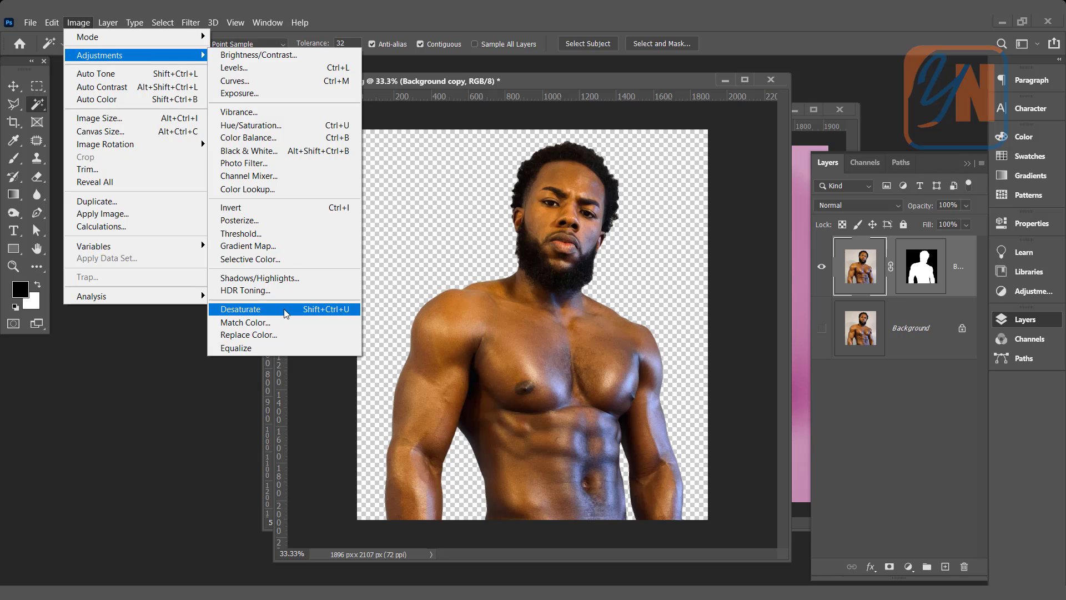
click(240, 309)
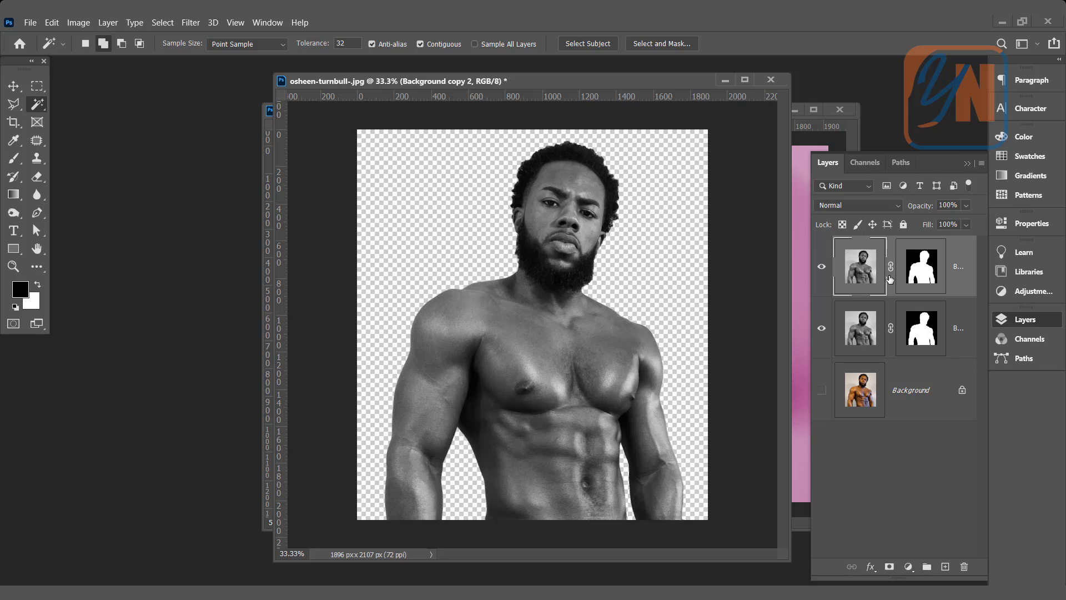
- Set the top copy to Difference blend mode and invert it into a negative, chrome-like look
click(858, 204)
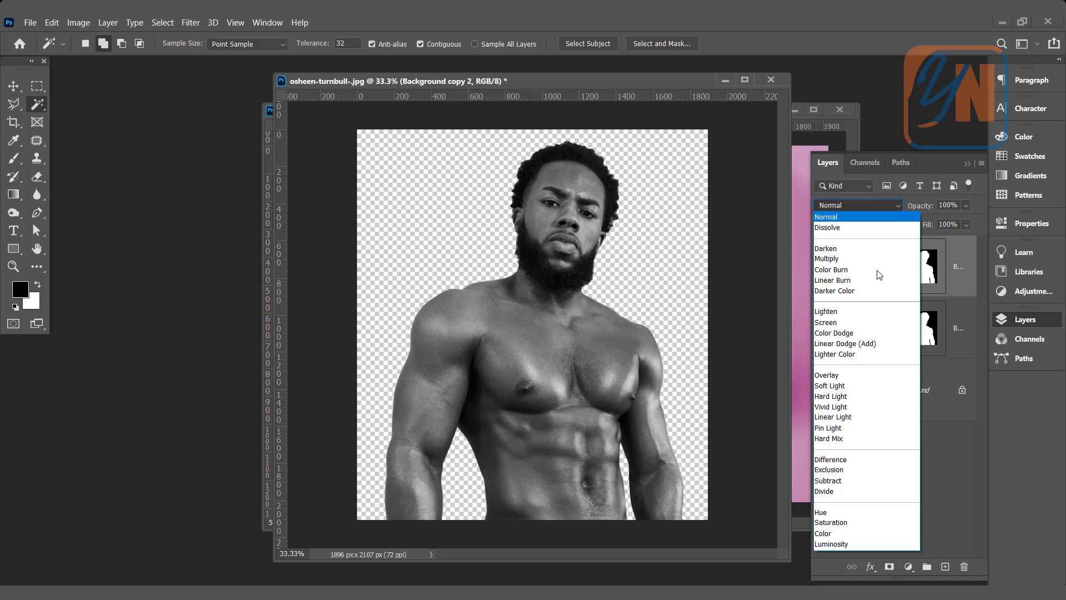
click(831, 458)
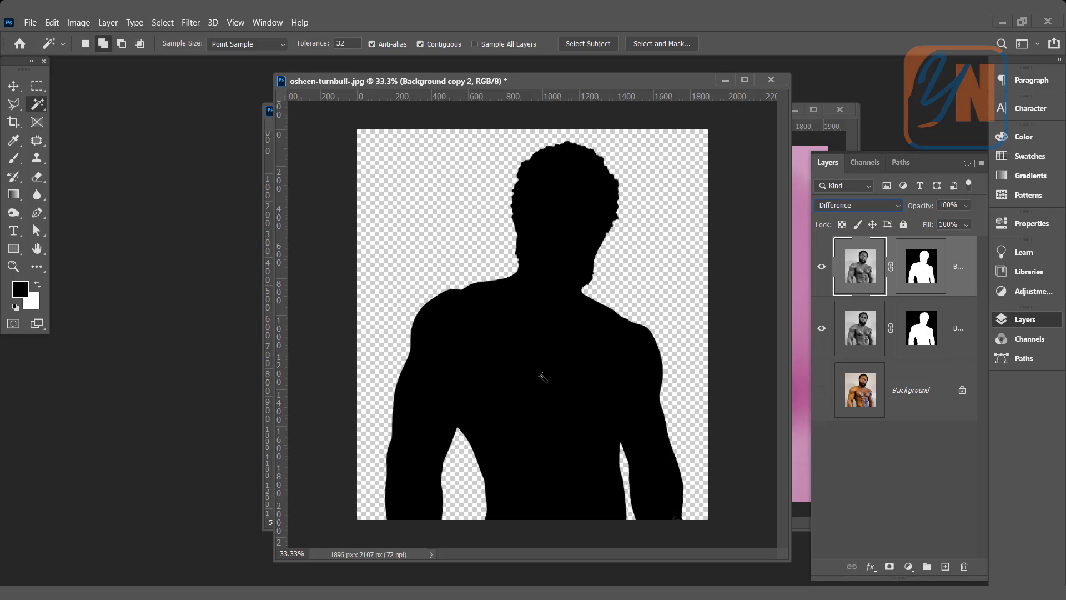
mouse_move(891, 276)
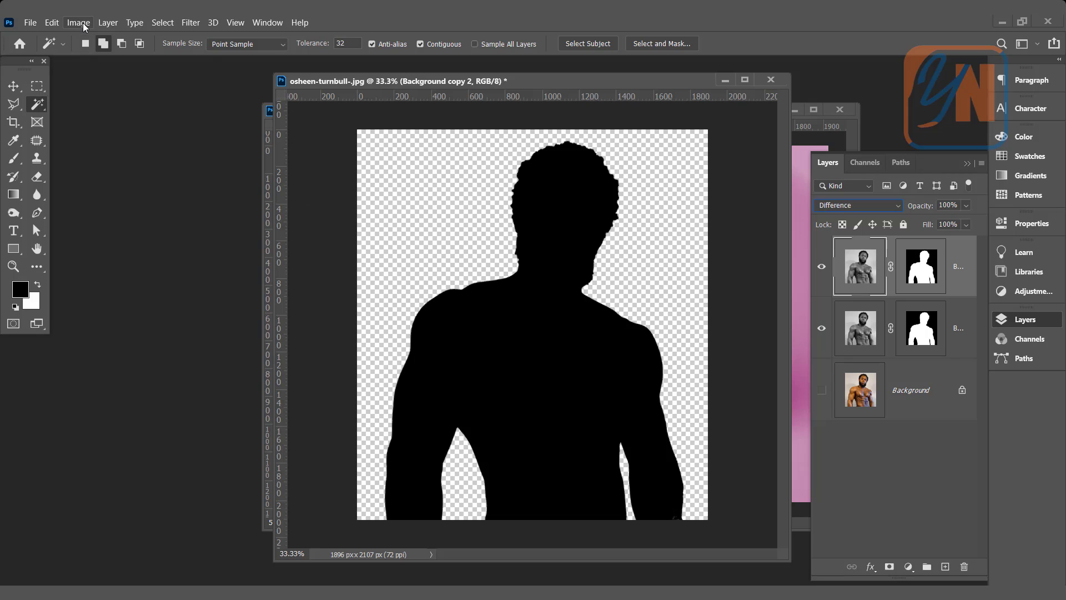
click(77, 22)
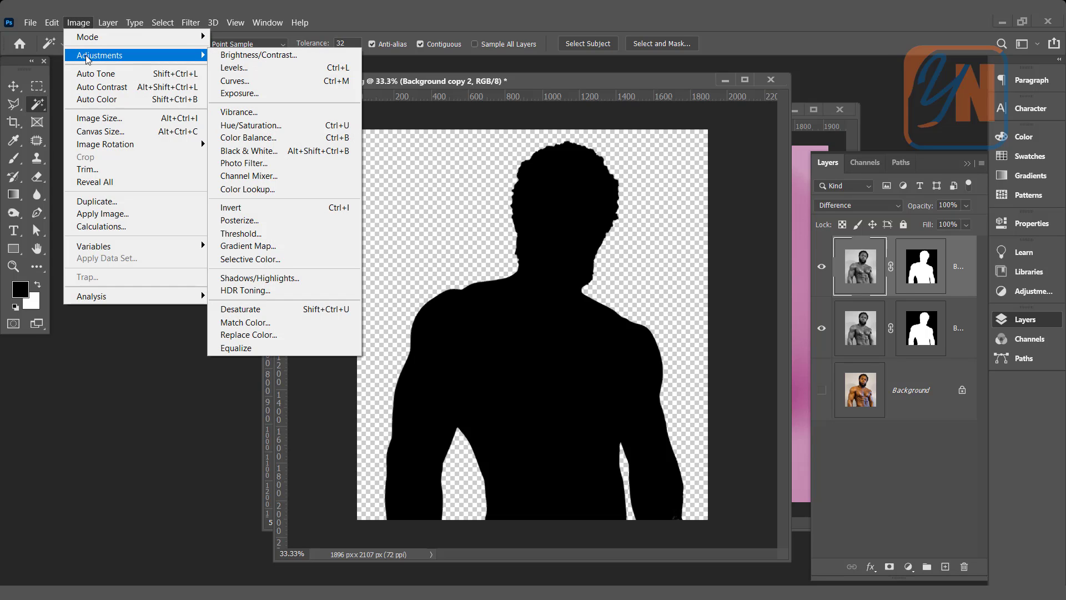
mouse_move(241, 81)
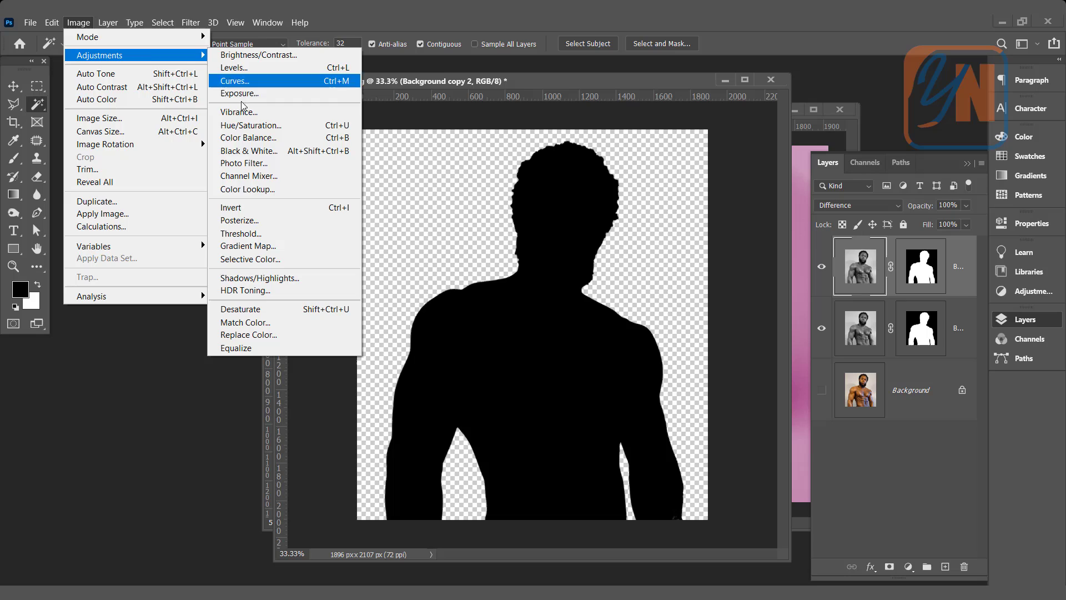
mouse_move(247, 207)
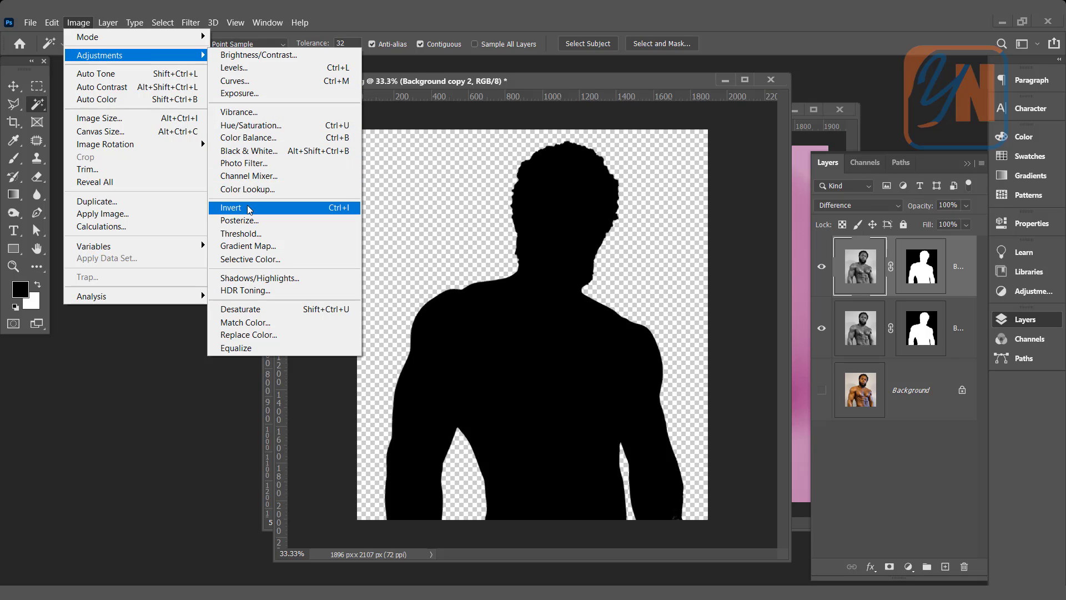
click(231, 208)
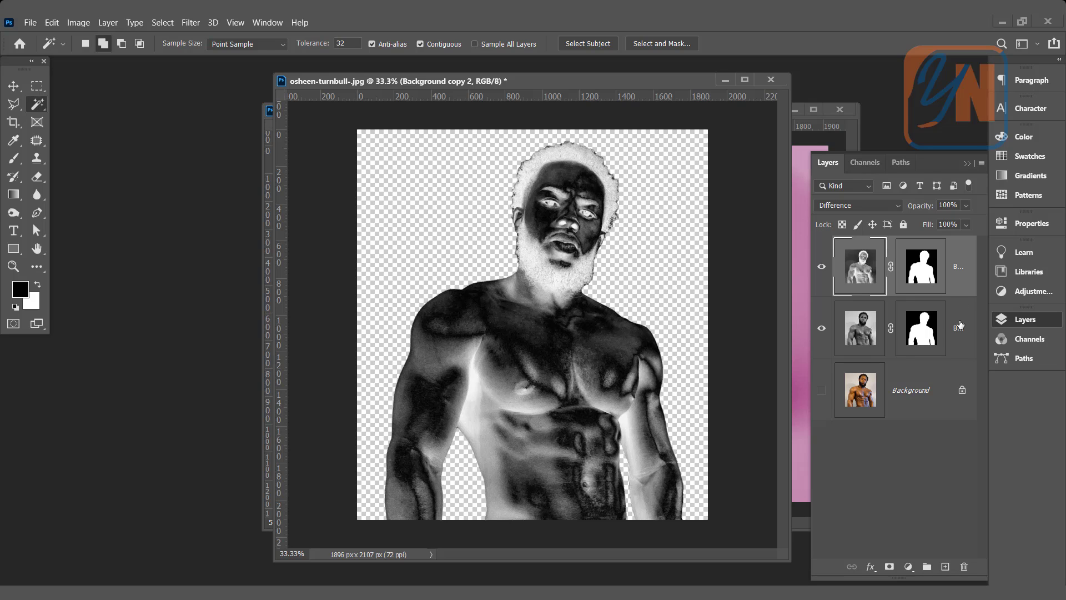
click(980, 164)
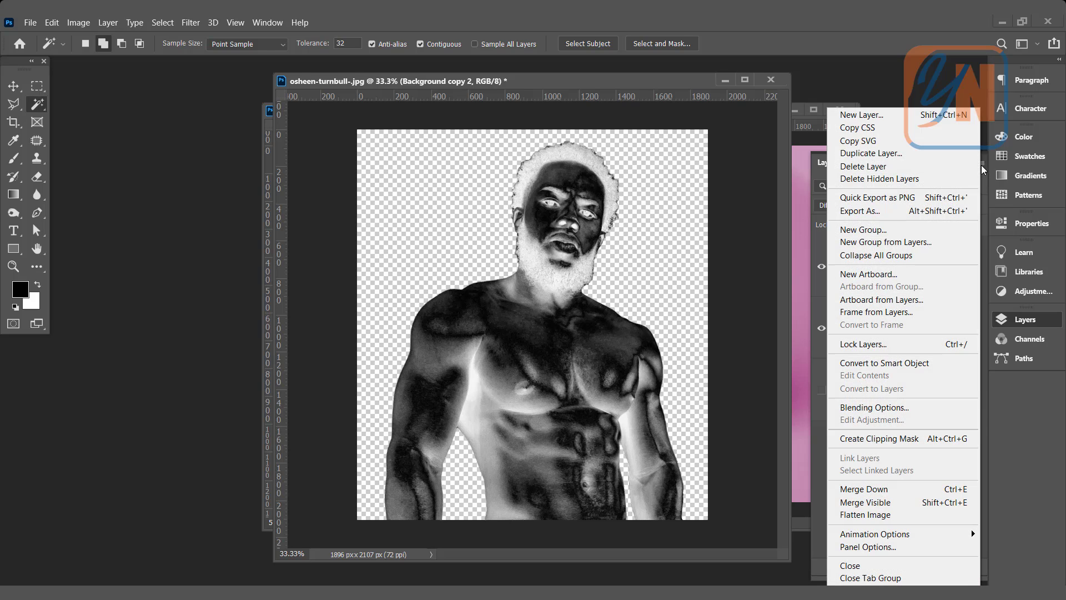
mouse_move(877, 488)
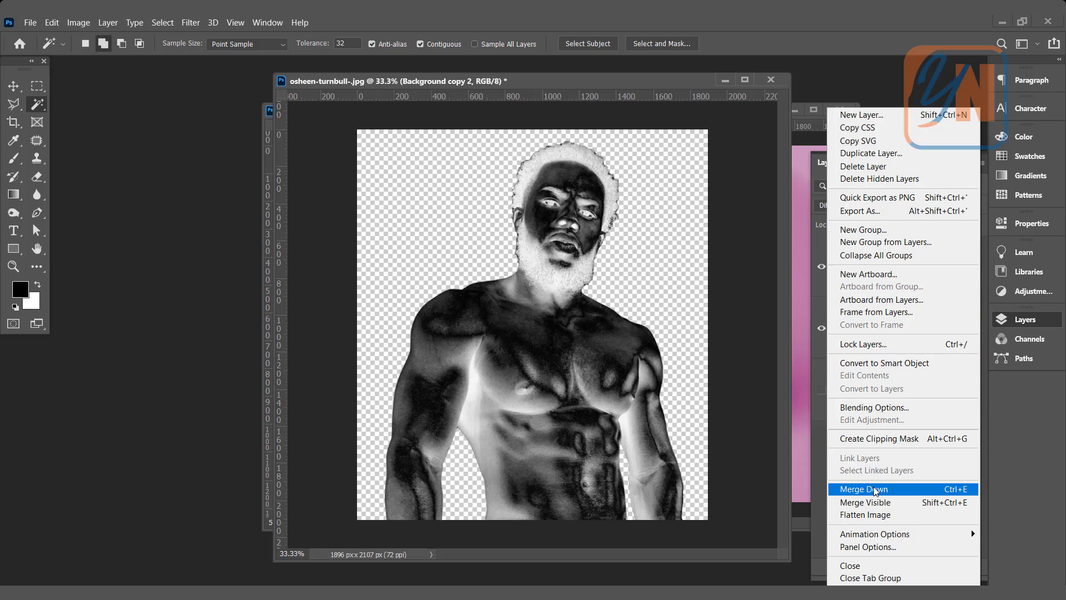
- Merge the top copy down, blend the new top copy in Difference and invert it again
click(861, 489)
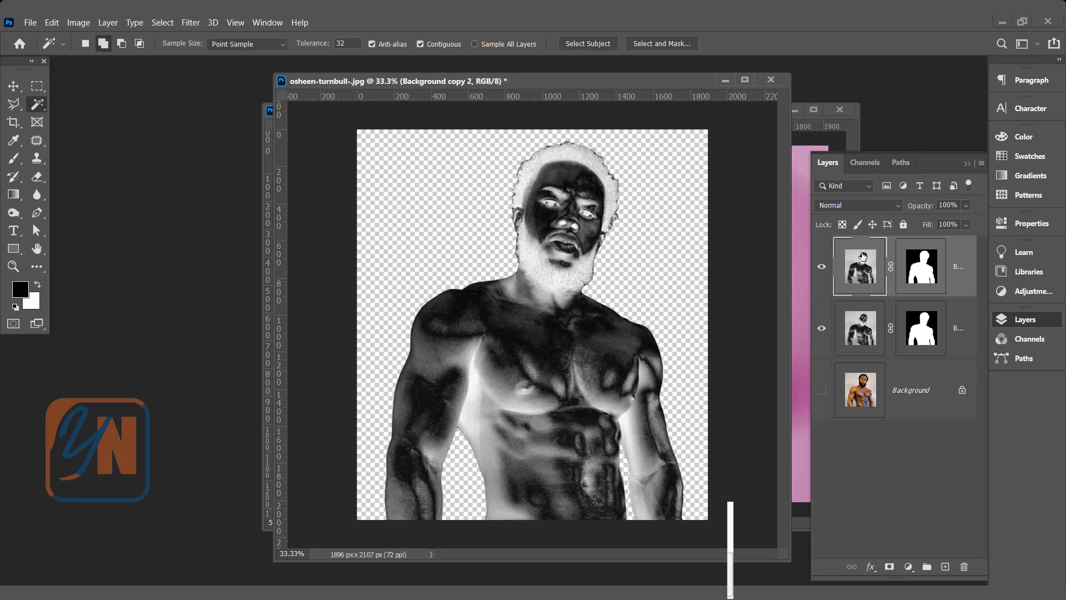
click(856, 204)
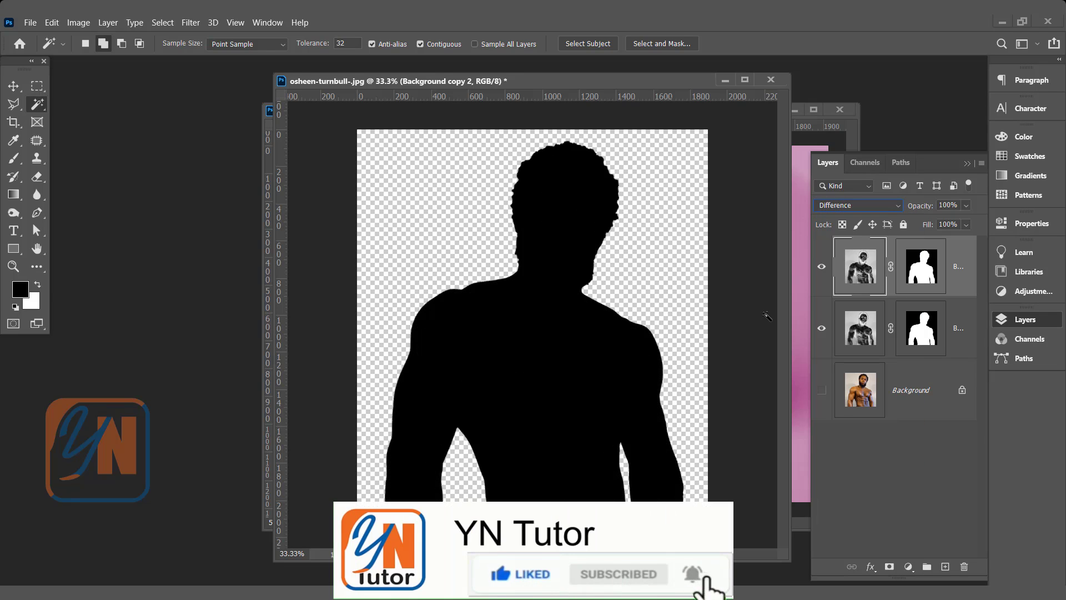
click(77, 22)
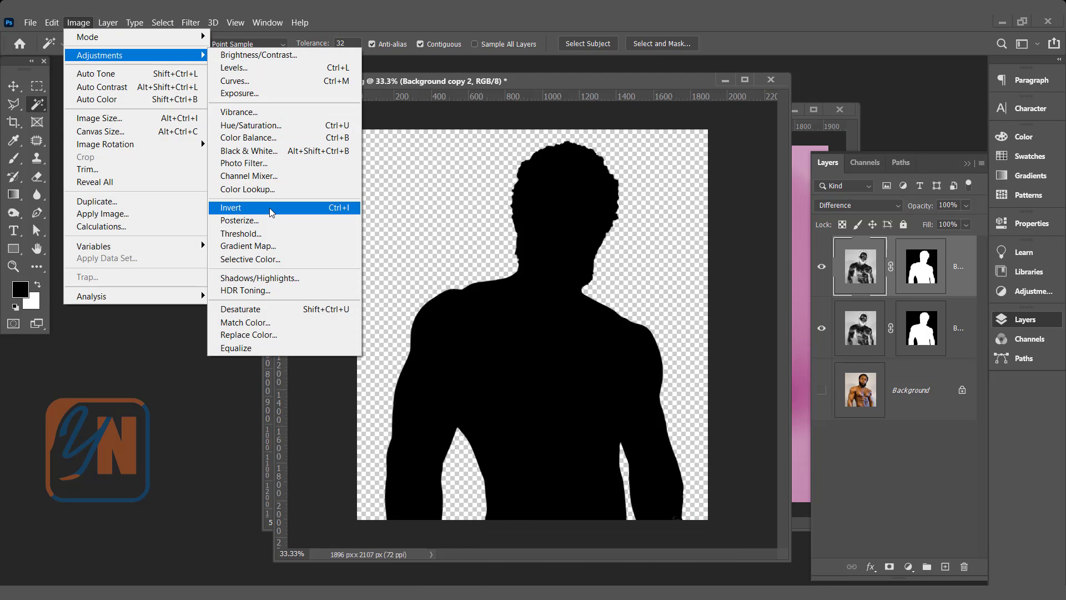
click(231, 208)
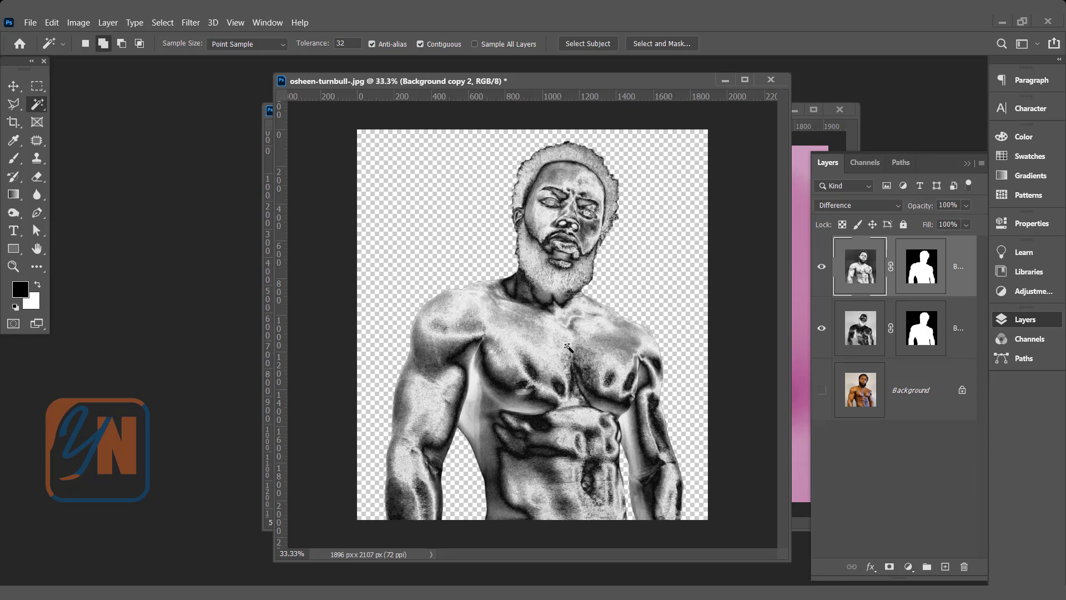
mouse_move(554, 358)
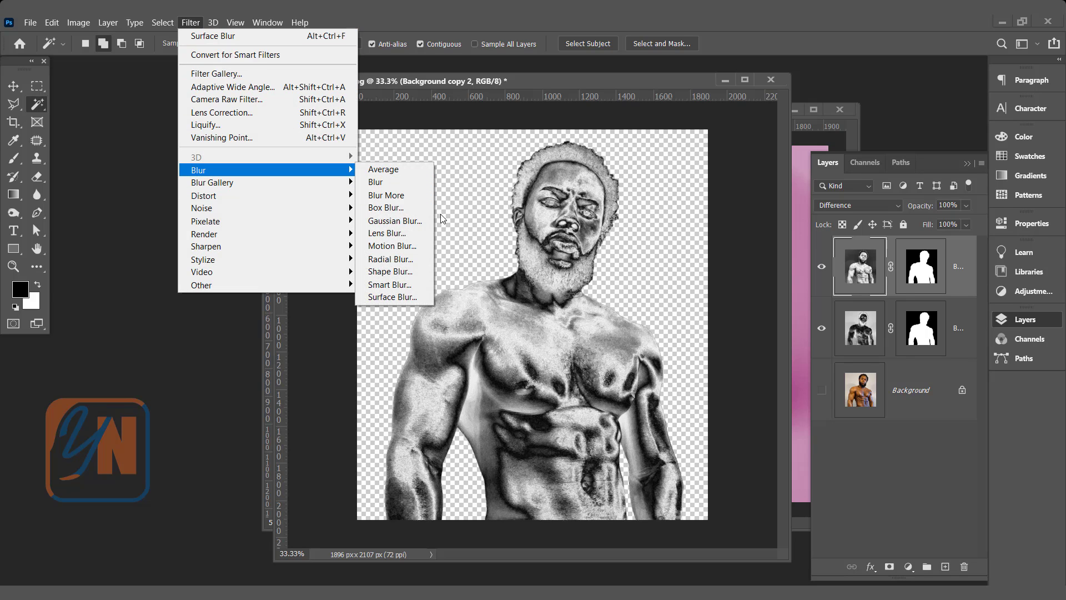
- Apply a Surface Blur (Radius 17, Threshold 53) and merge the two figure layers into one
click(392, 297)
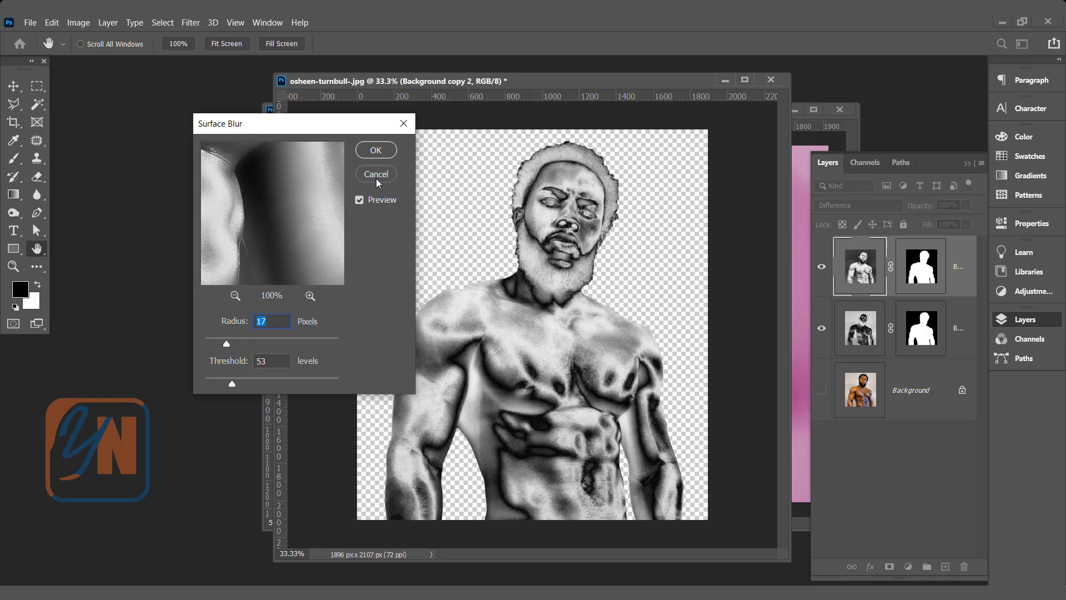
click(375, 174)
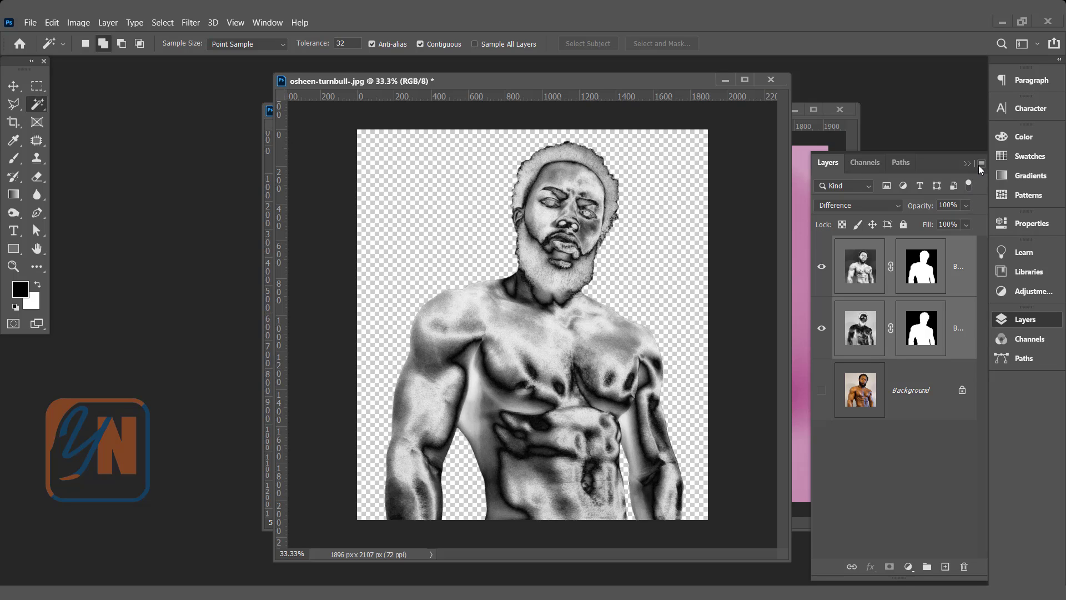
click(979, 163)
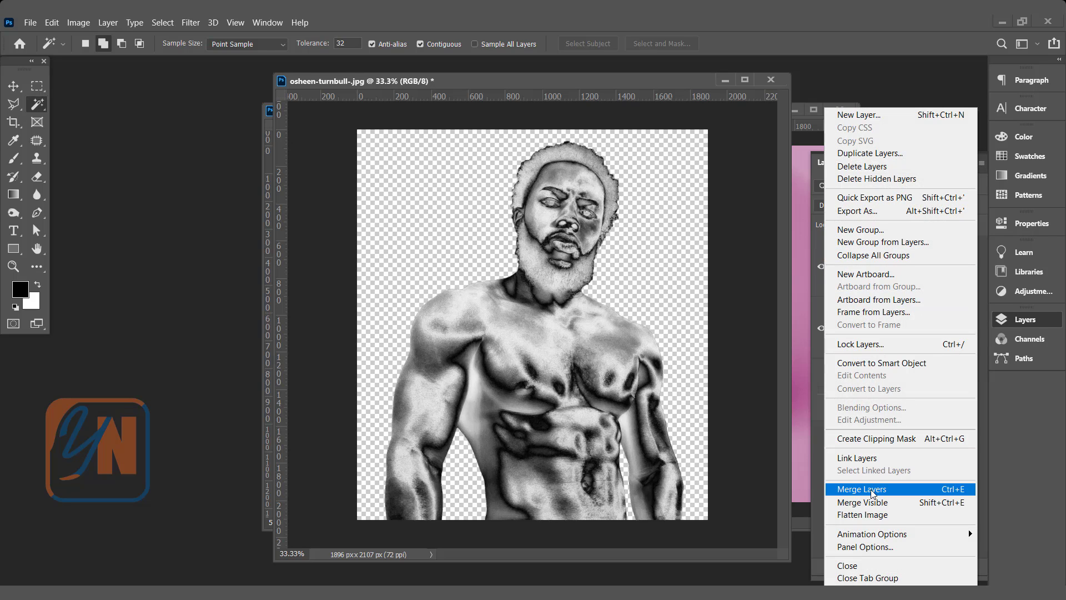
click(864, 488)
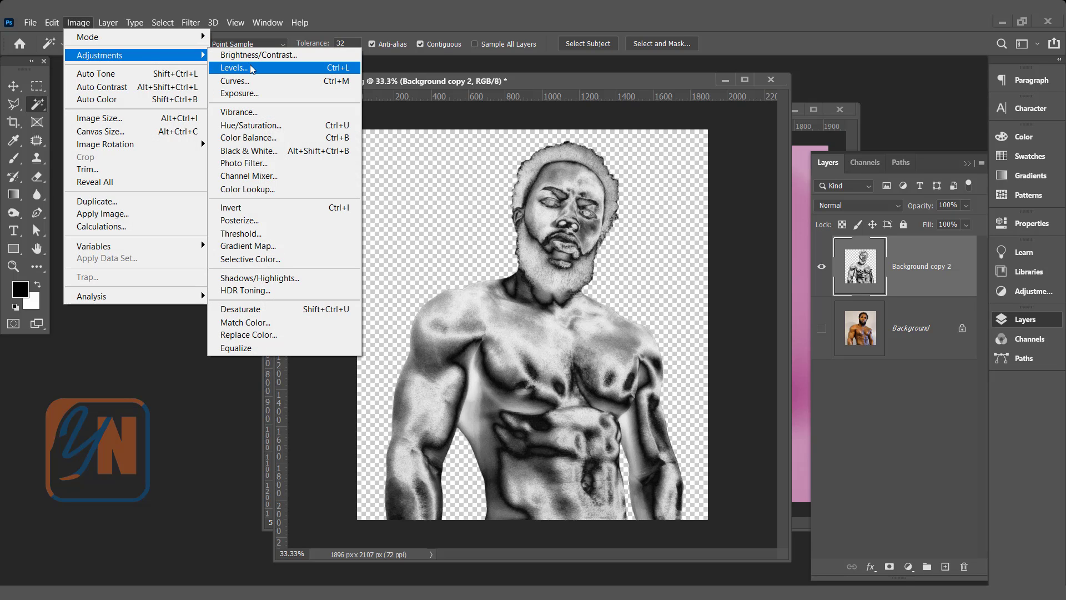
- Apply Levels with midtone 0.78 and white input 247 to deepen the figure's contrast
click(234, 68)
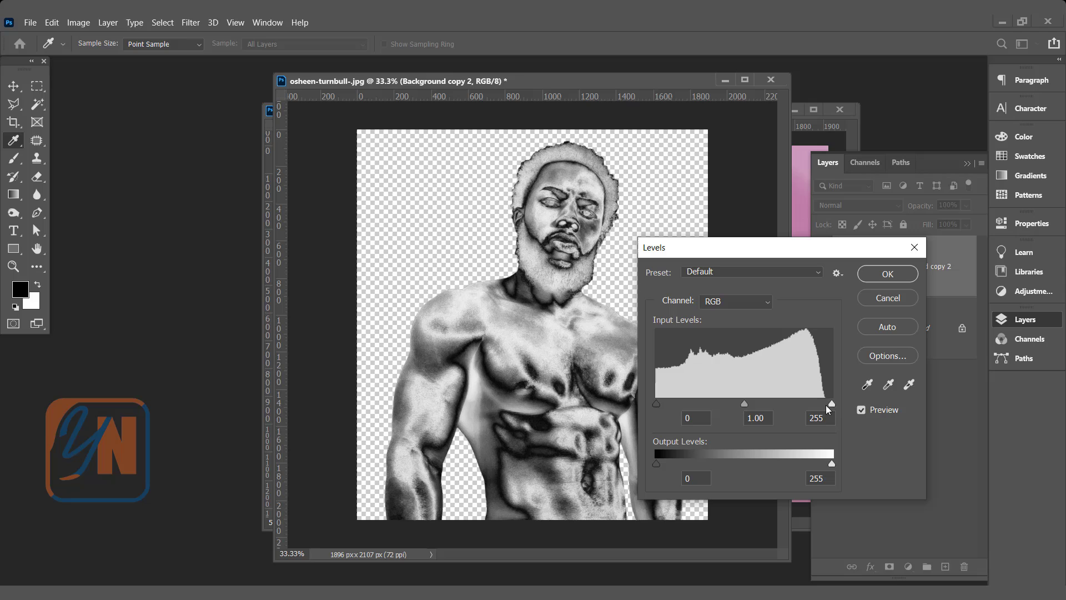
drag(830, 403, 824, 403)
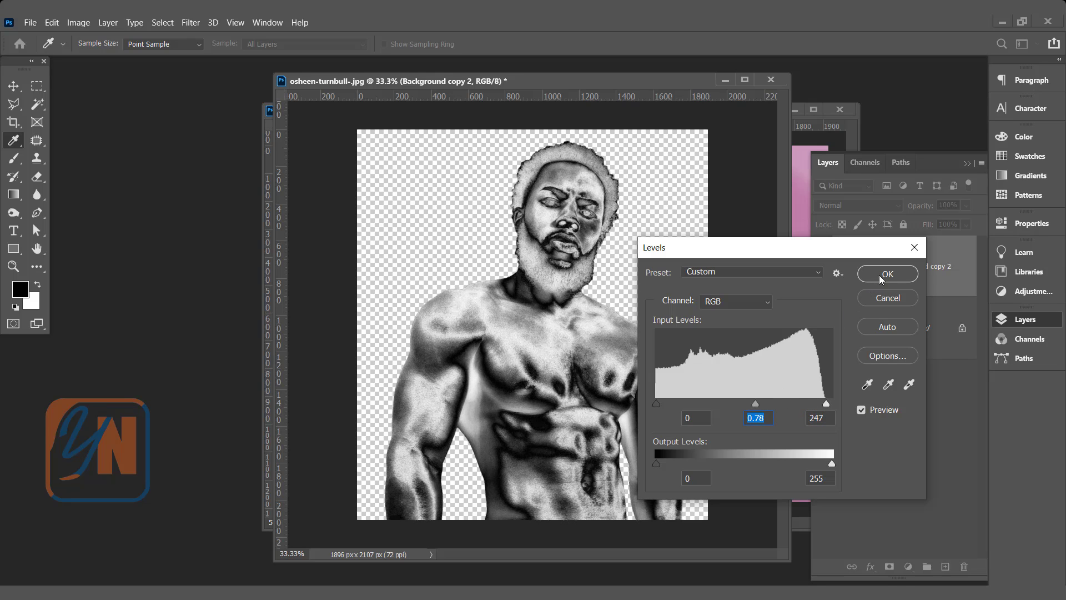
click(886, 273)
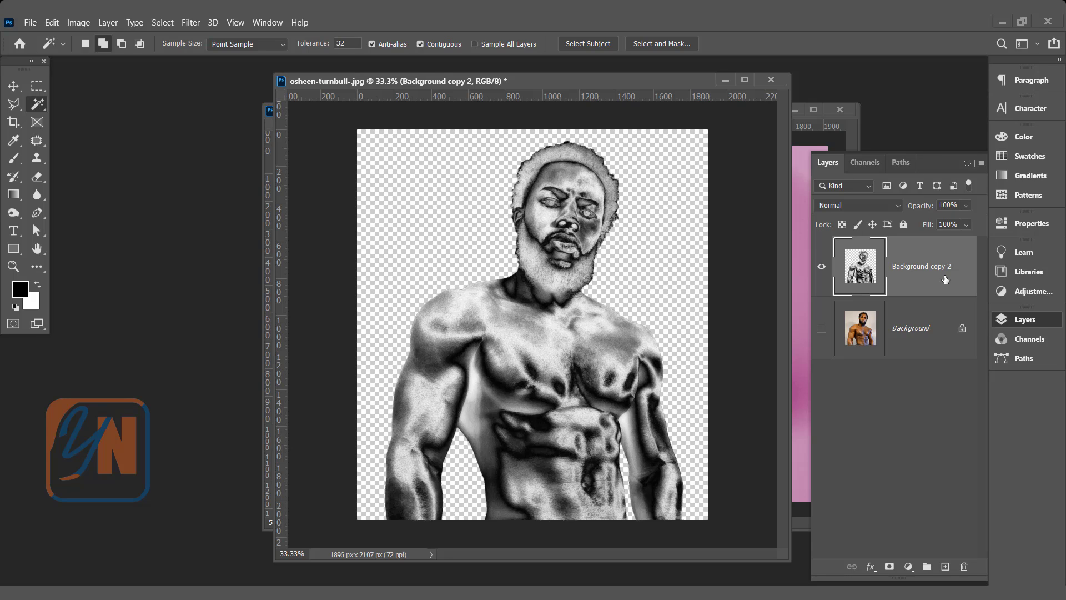
- Add a Color Lookup adjustment layer using the EdgyAmber.3DL look to turn the man gold
click(908, 566)
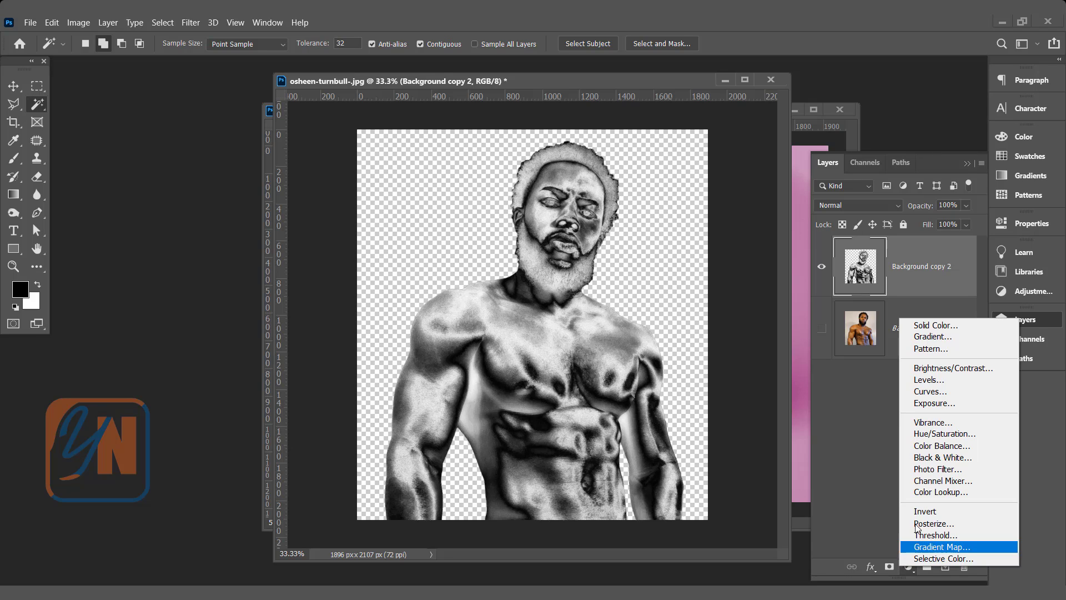
mouse_move(925, 521)
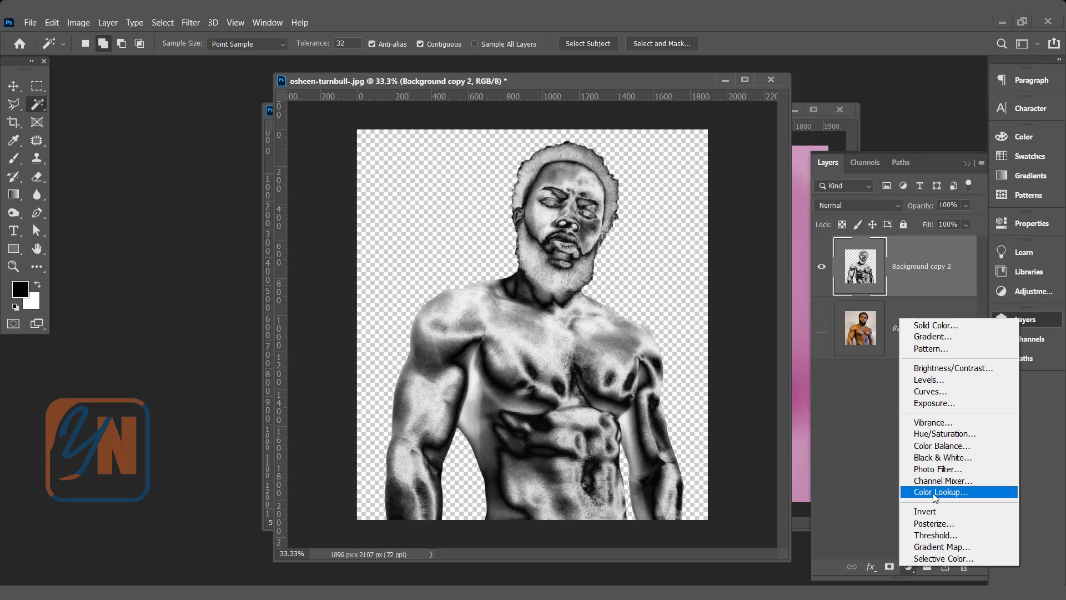
click(941, 492)
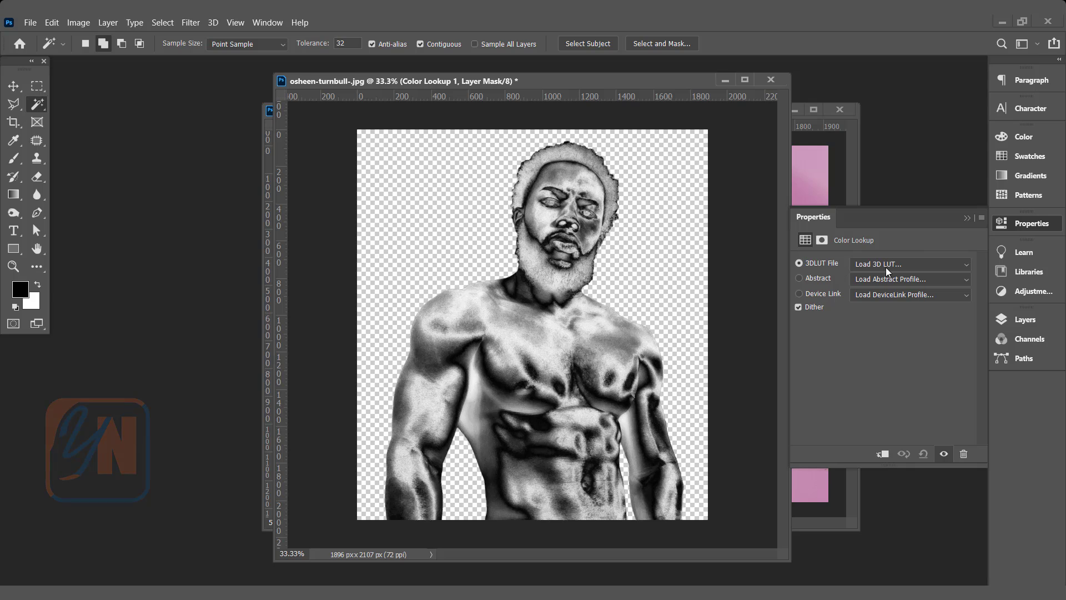
click(910, 264)
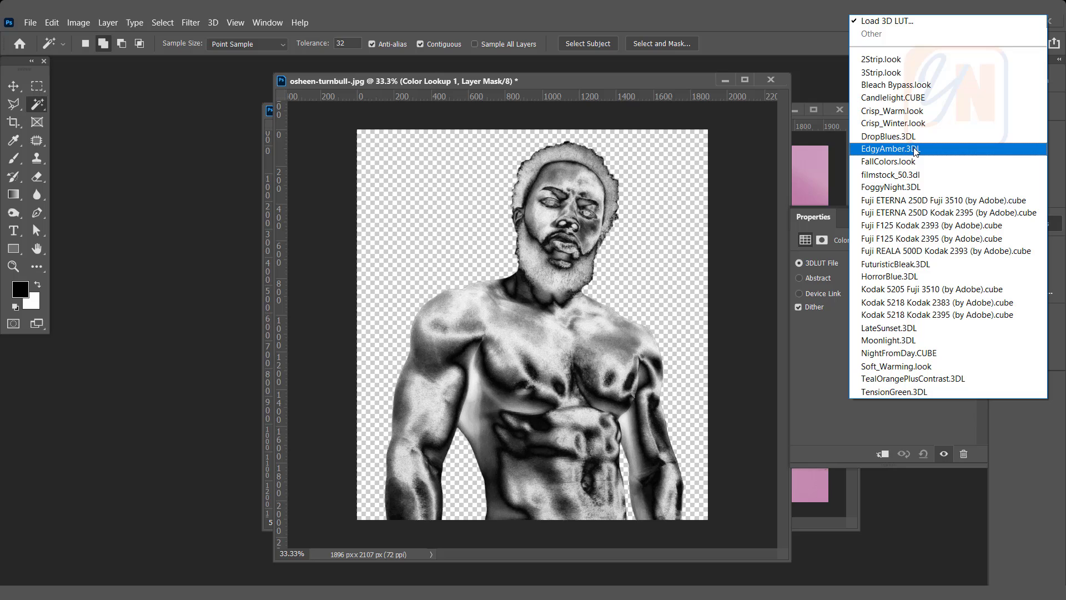
click(889, 147)
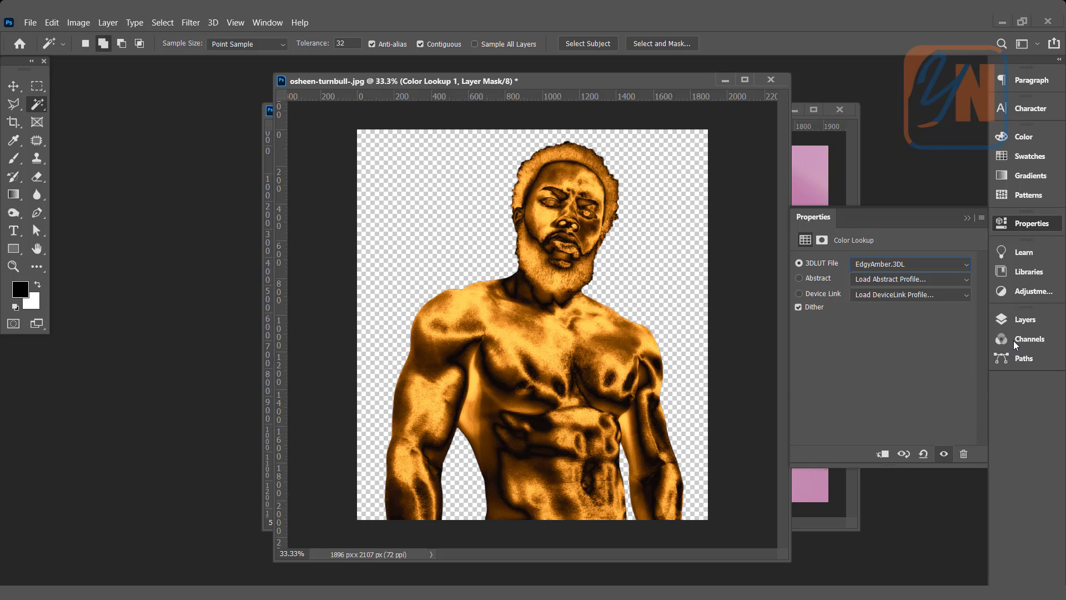
click(1024, 318)
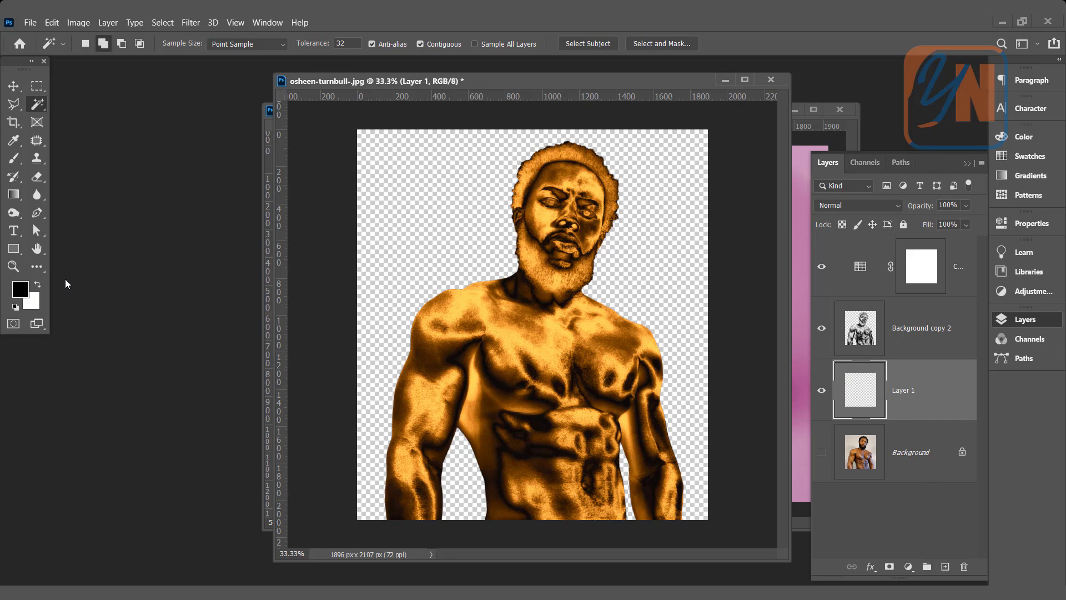
mouse_move(20, 289)
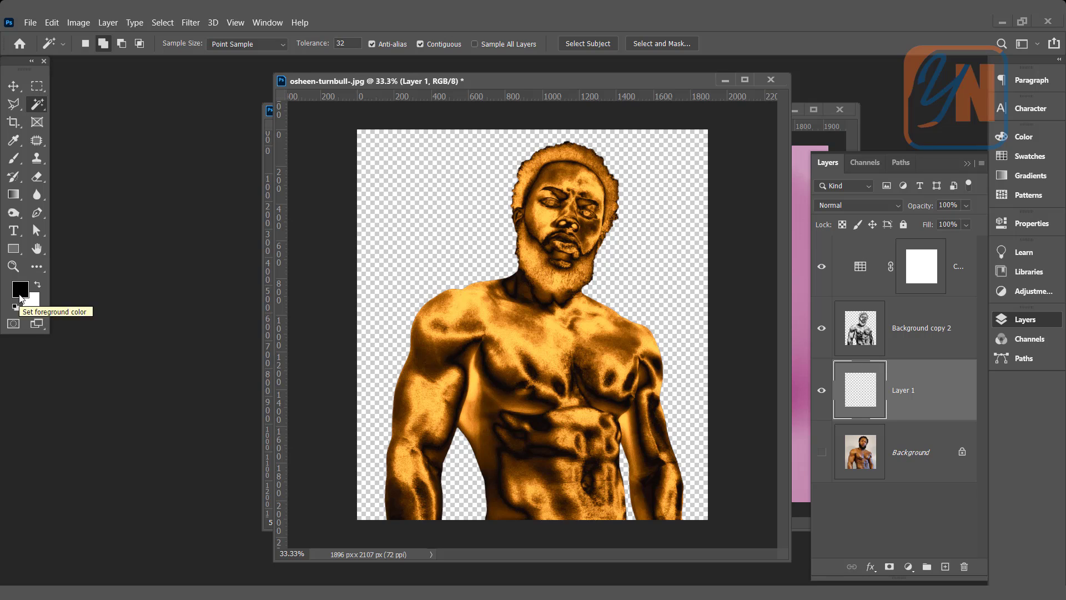
- Fill the new layer beneath the figure with black (Alt+Backspace)
key(alt+BackSpace)
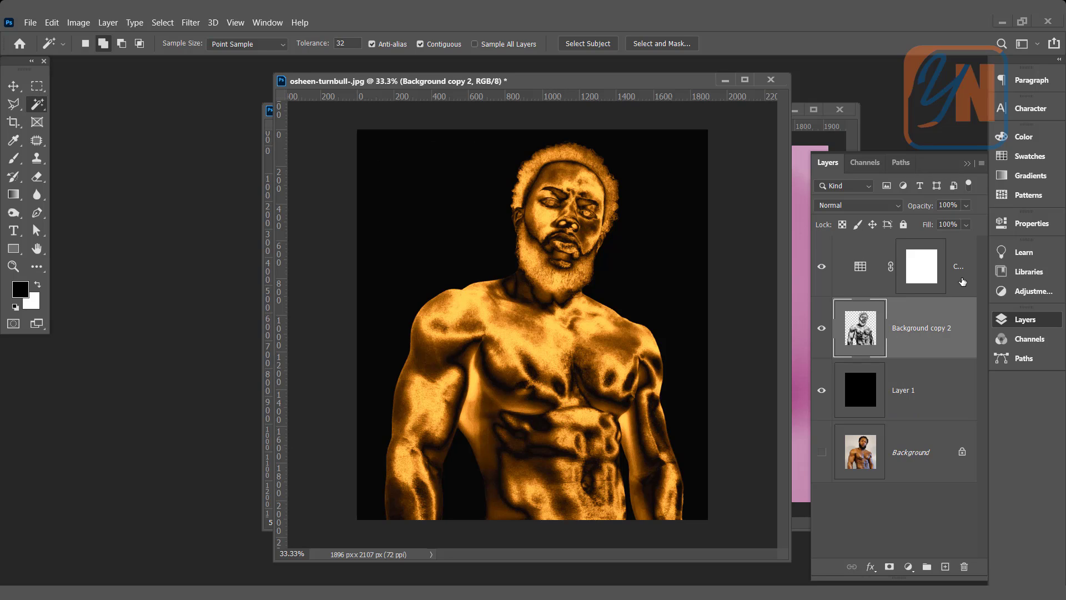
mouse_move(954, 282)
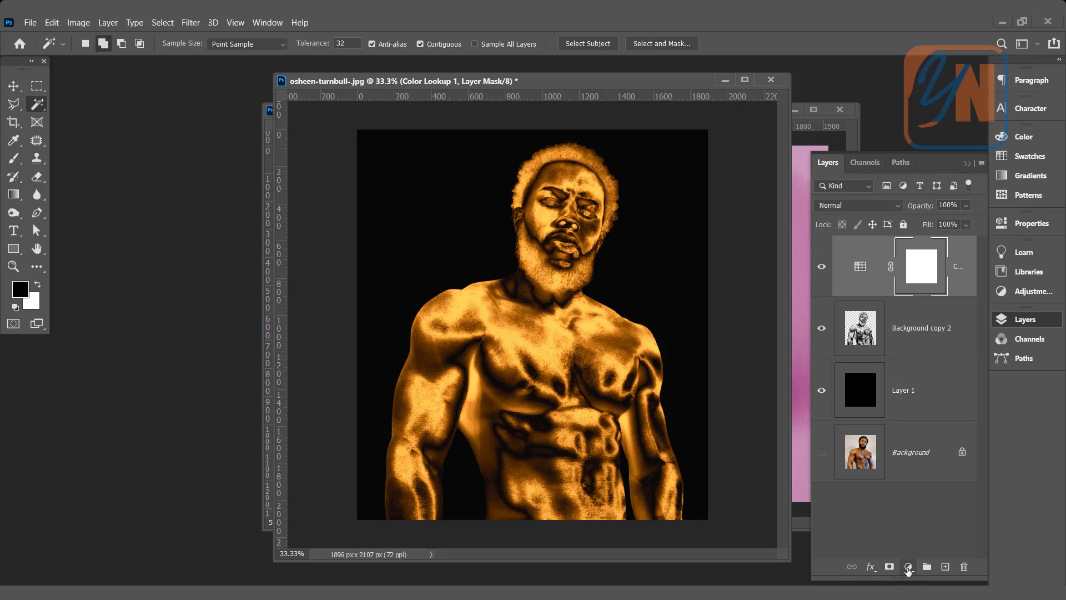
- Add a Hue/Saturation adjustment with Hue about +7 for a yellower gold, then select Background copy 2
click(907, 566)
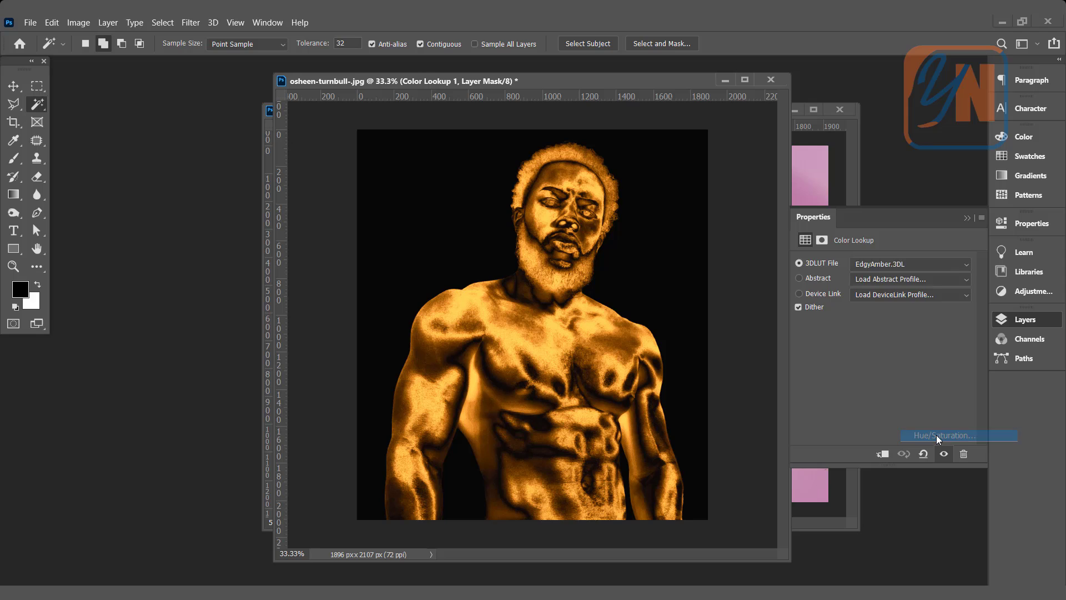
click(958, 435)
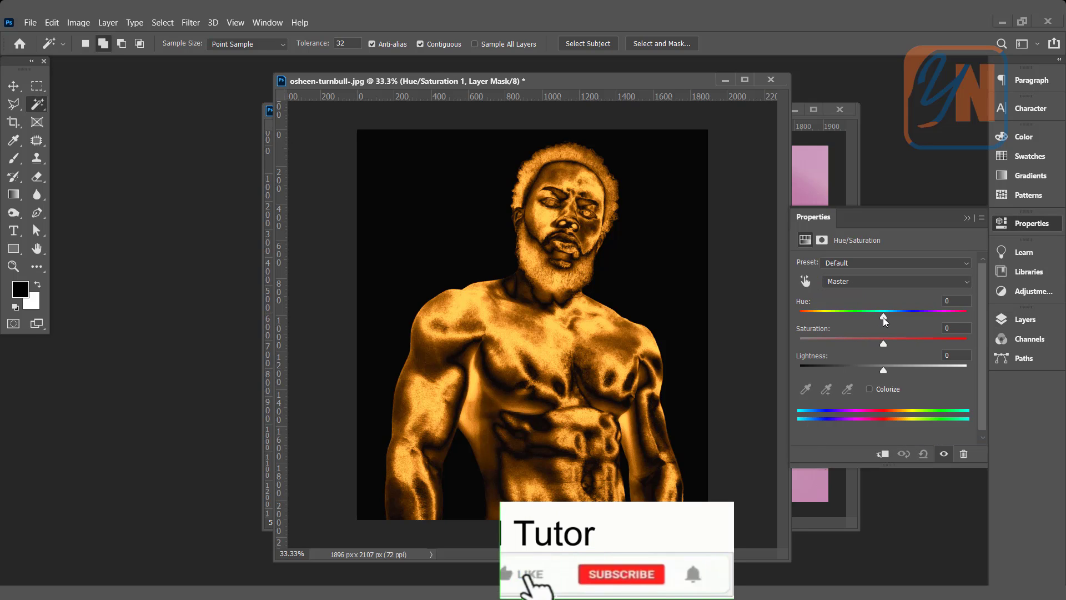
drag(883, 315, 893, 315)
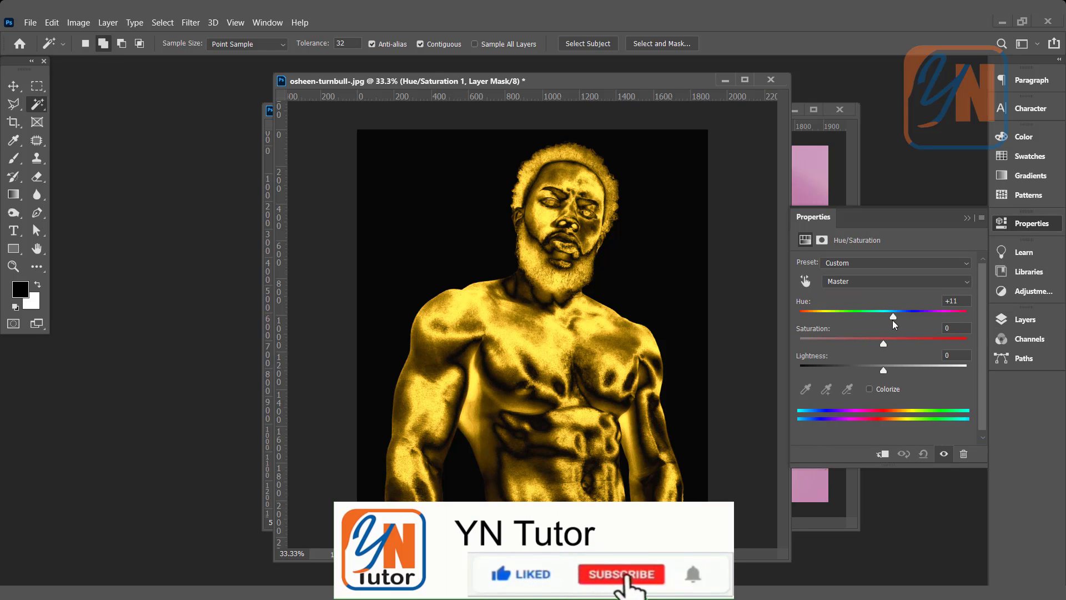
drag(892, 317, 878, 318)
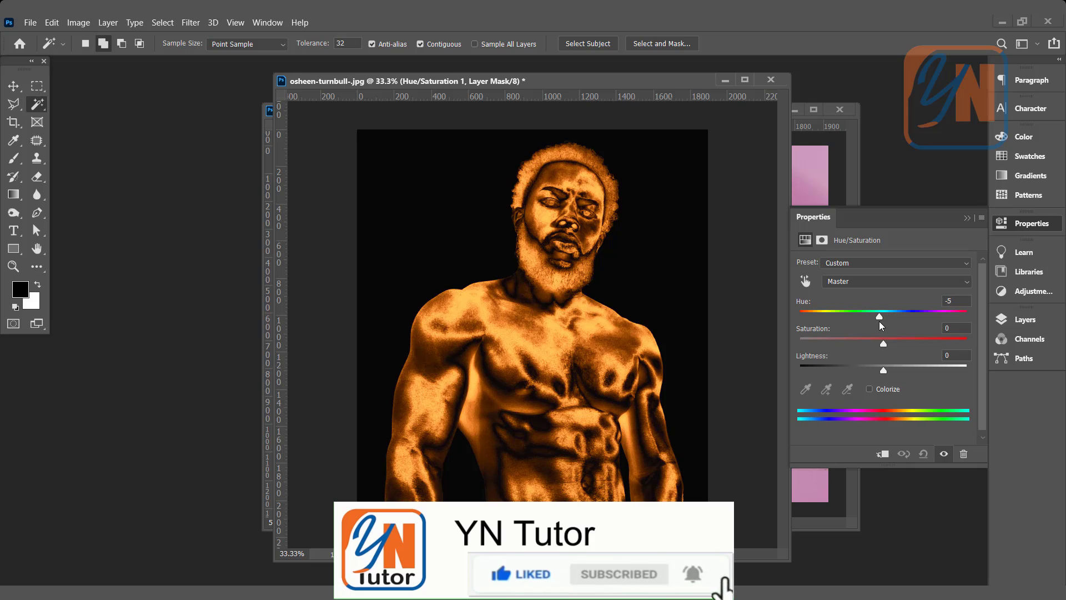
drag(878, 317, 888, 317)
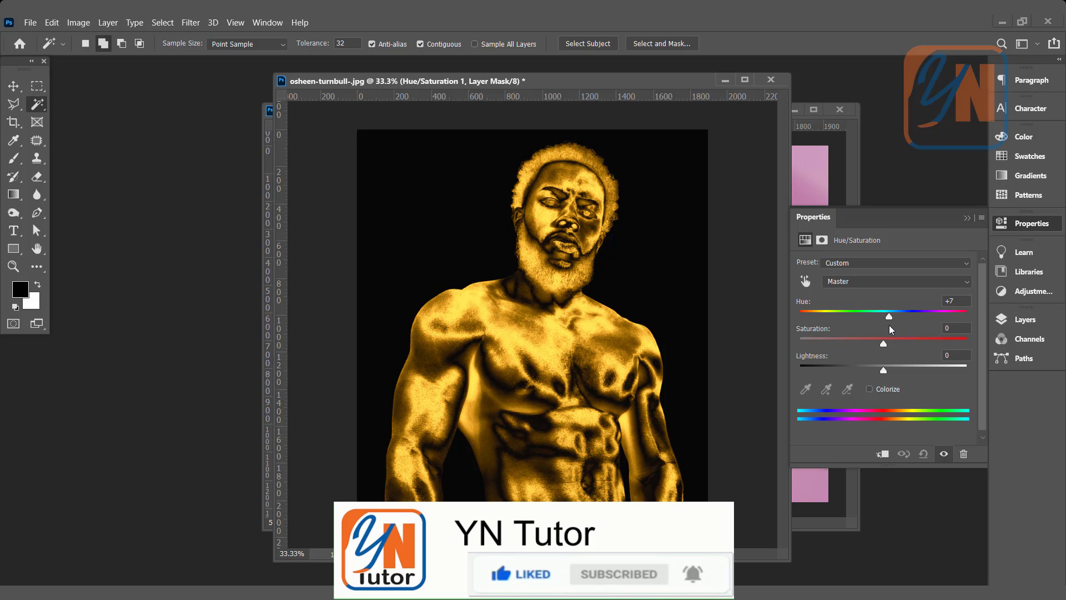
click(1025, 319)
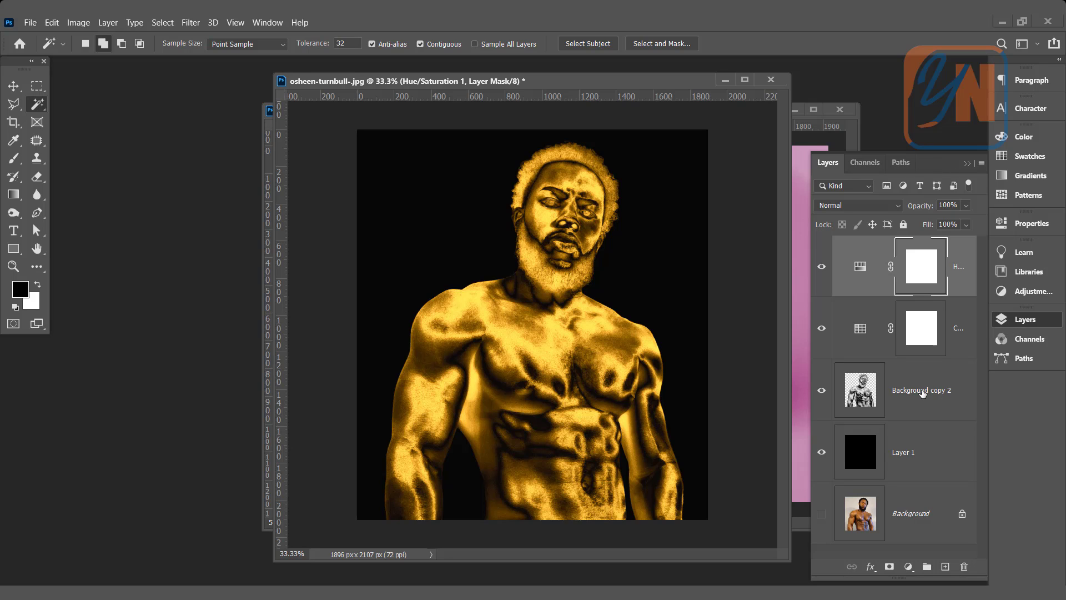
click(904, 389)
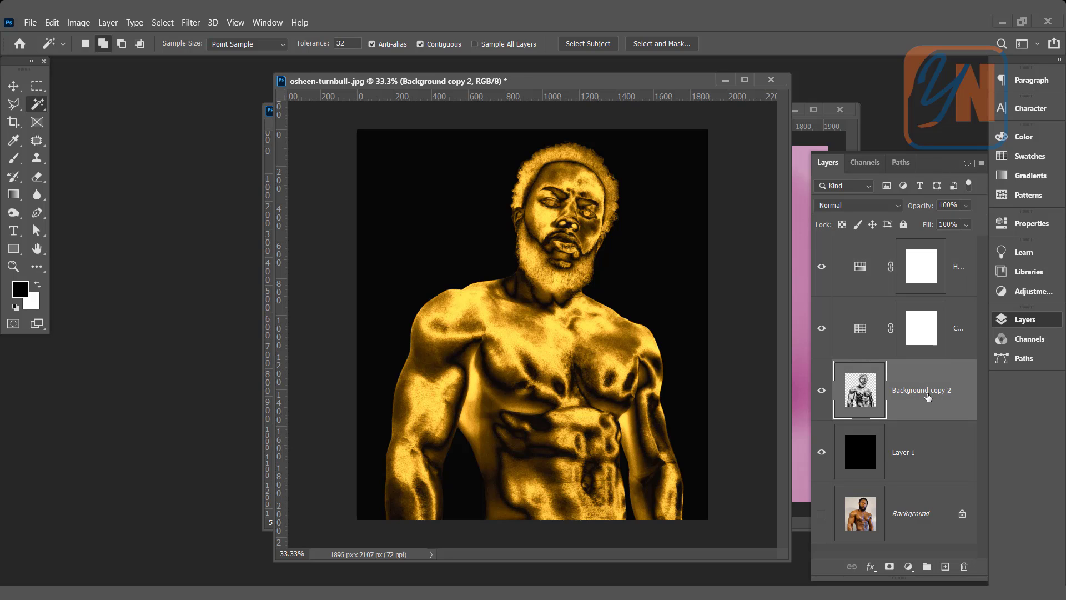
- Apply a Surface Blur to the Background copy 2 layer and return to the Filter menu
click(190, 22)
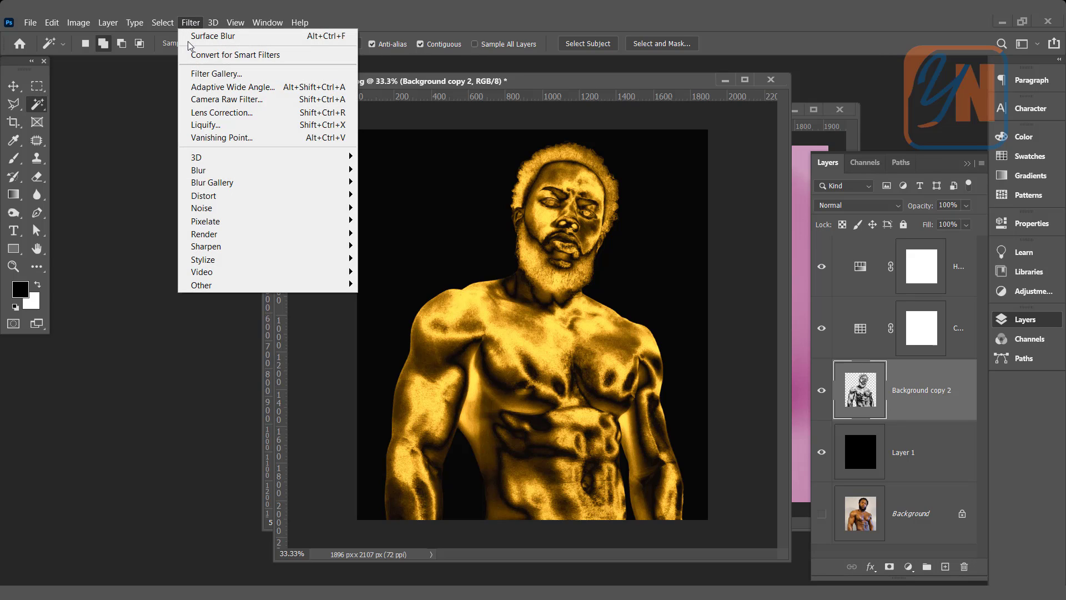
mouse_move(199, 170)
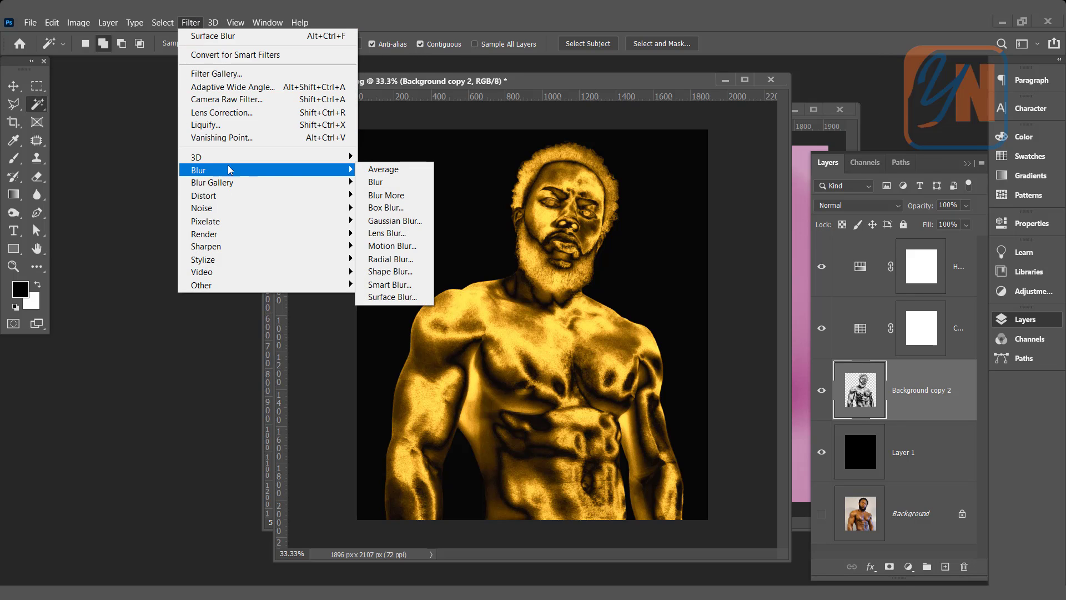
click(392, 297)
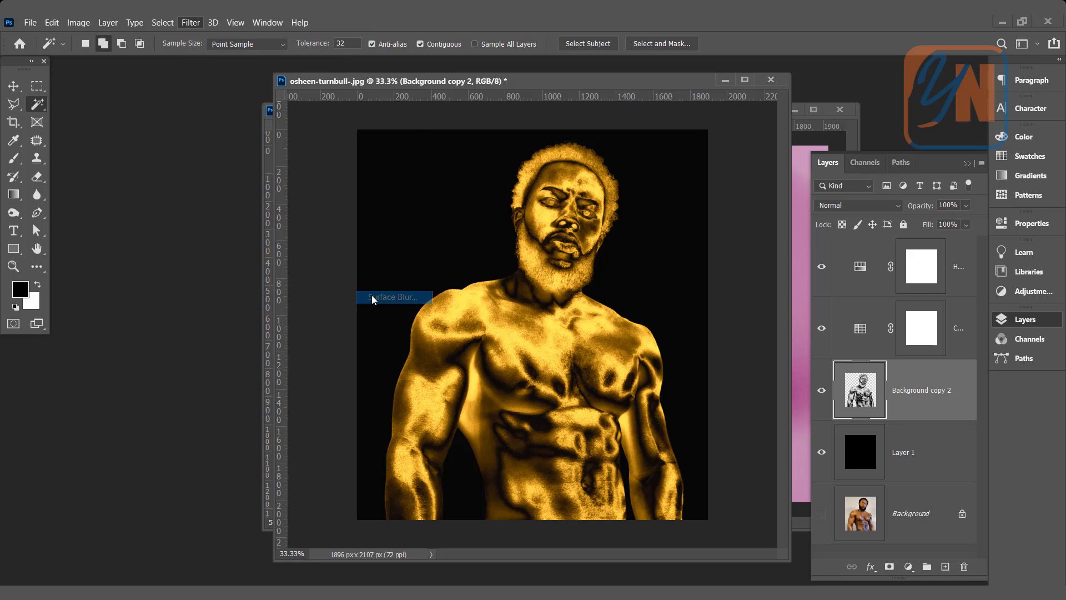
click(393, 297)
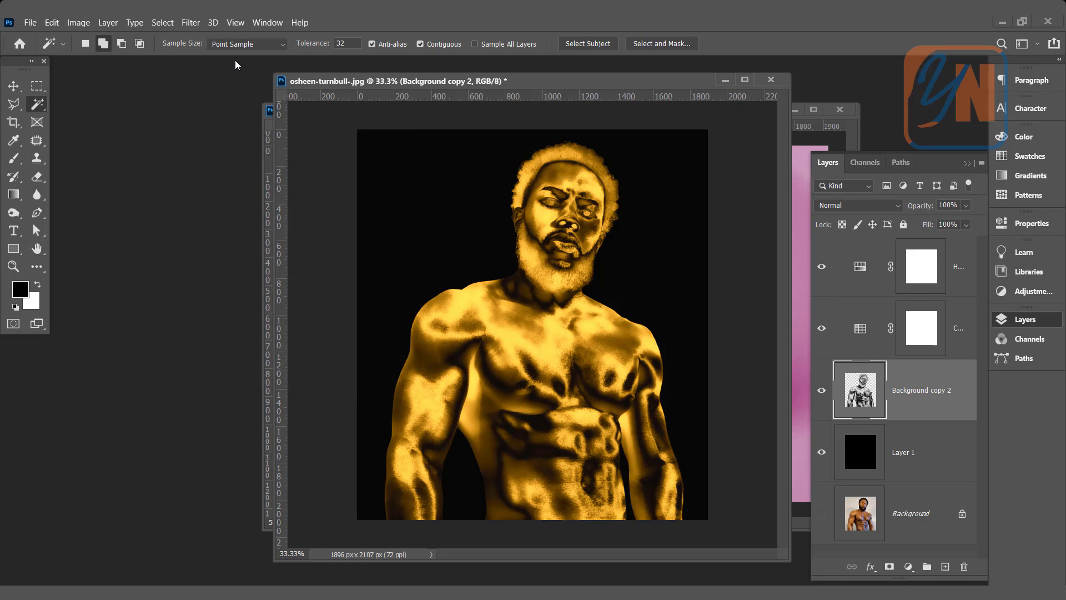
click(190, 22)
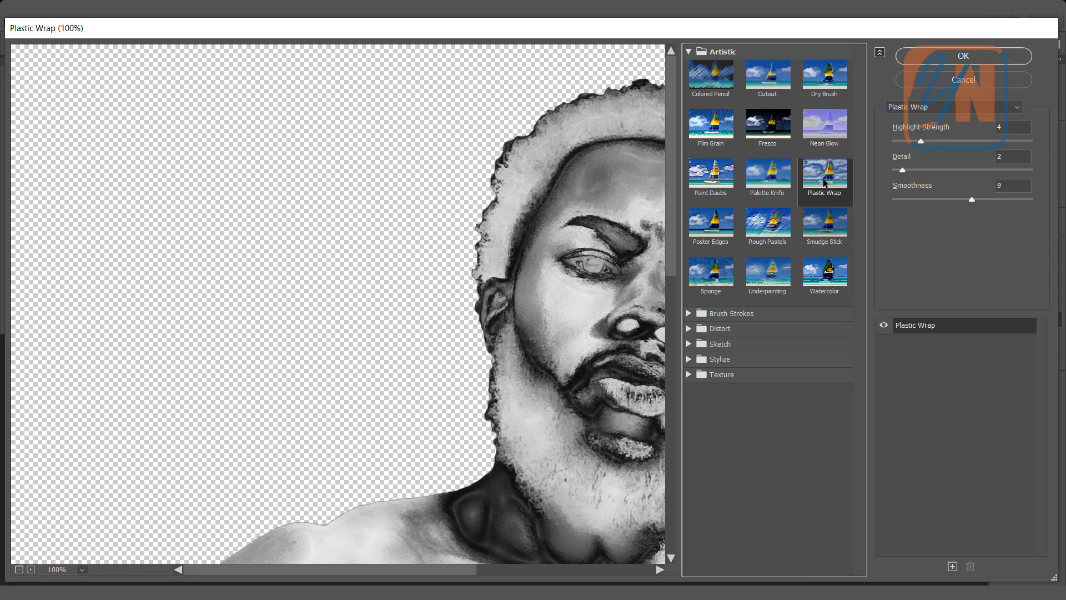
mouse_move(598, 364)
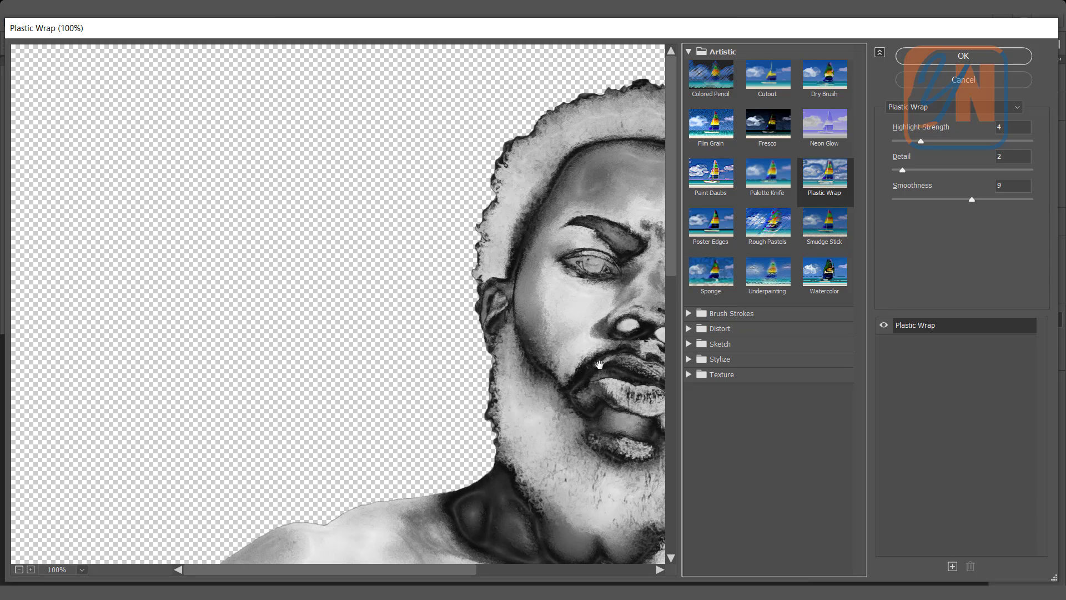
- Apply the Plastic Wrap filter after checking the effect on the man's chest
drag(598, 365, 481, 291)
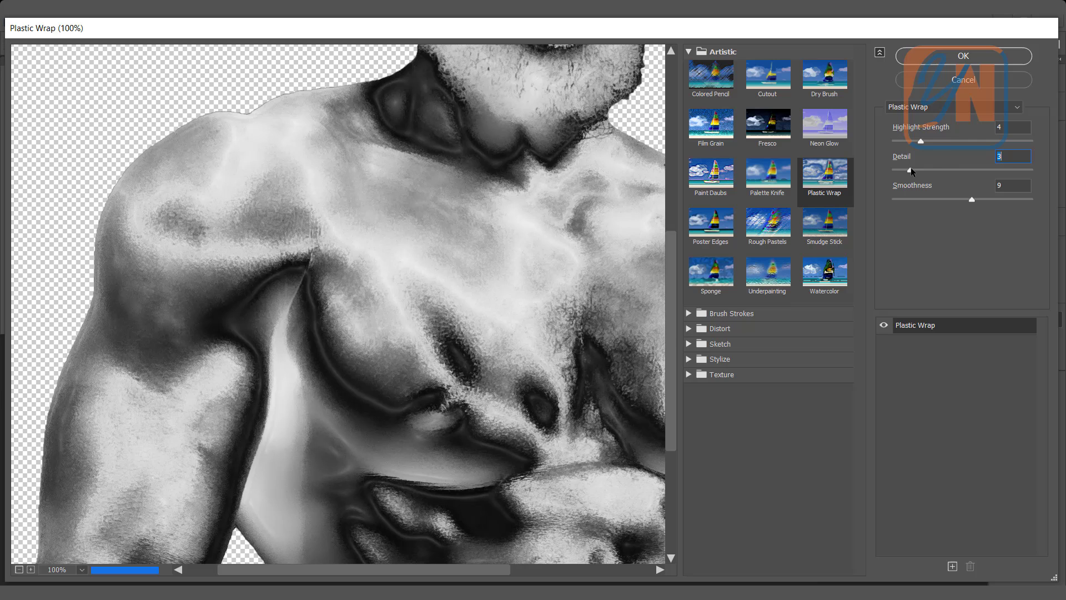
click(962, 56)
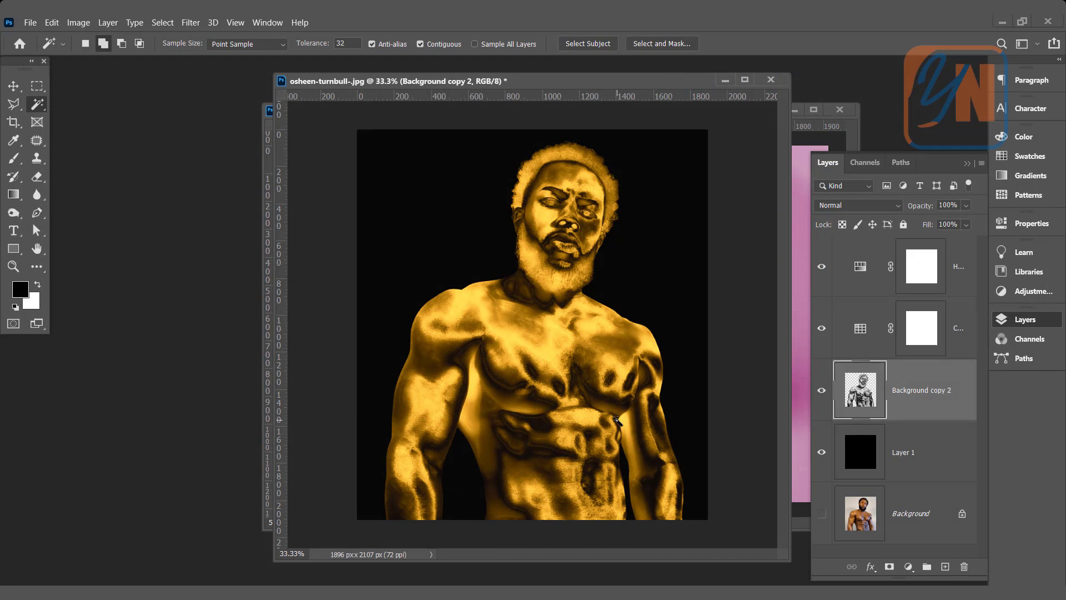
mouse_move(615, 400)
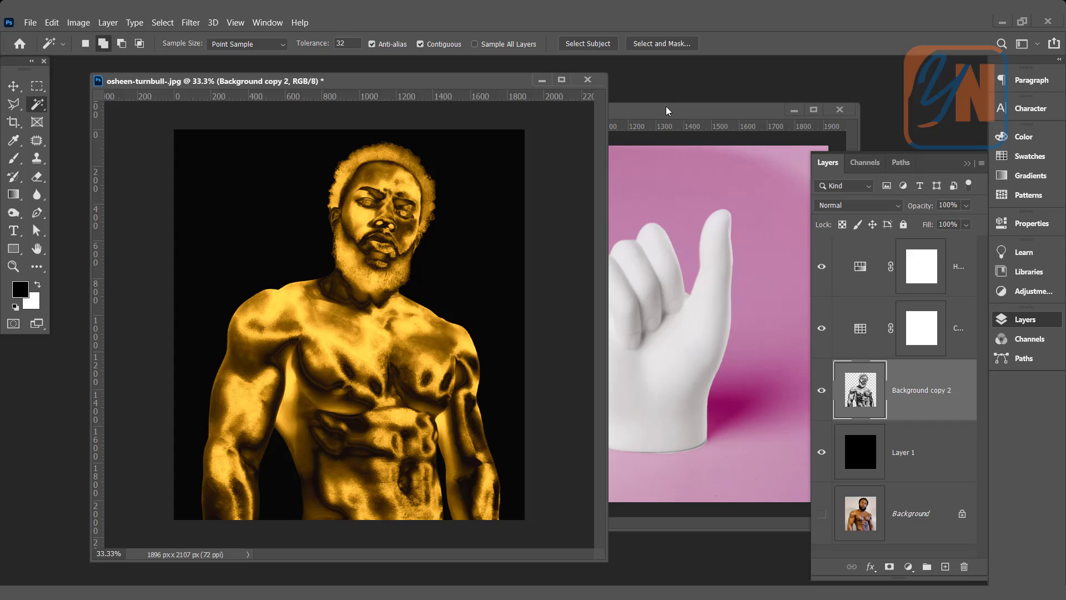
- Make the white hand sculptures photo the active document
click(707, 111)
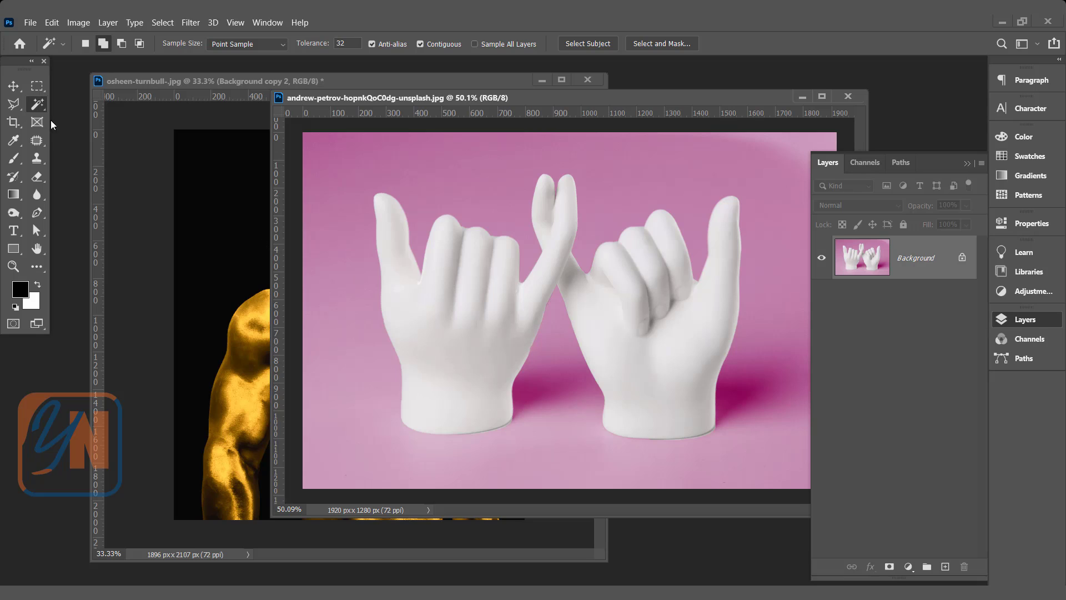
- Select both hand sculptures with the Object Selection tool by dragging a rectangle around them
click(37, 104)
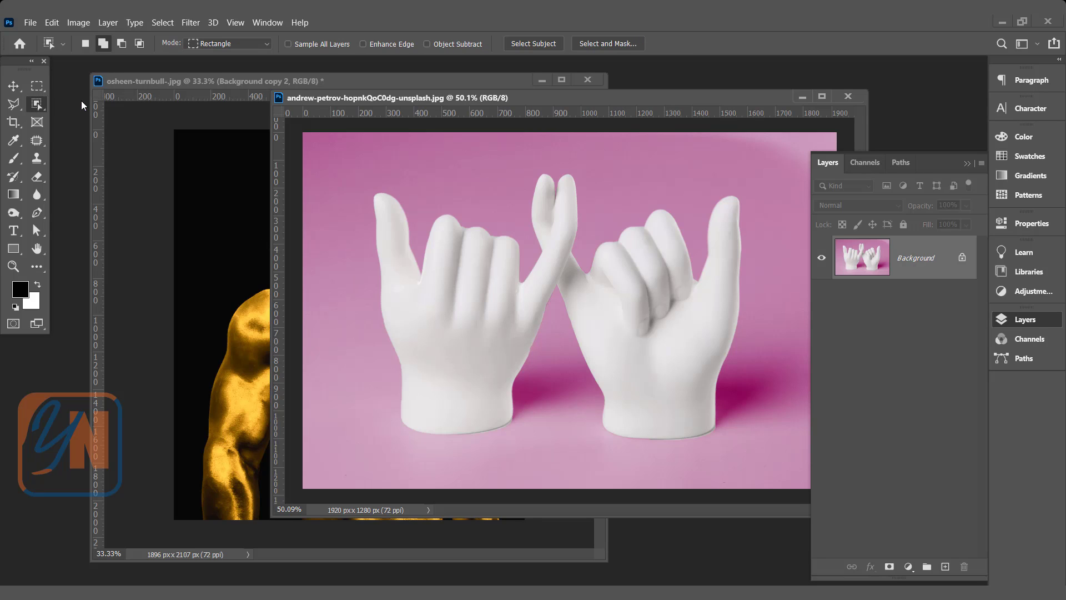
mouse_move(343, 154)
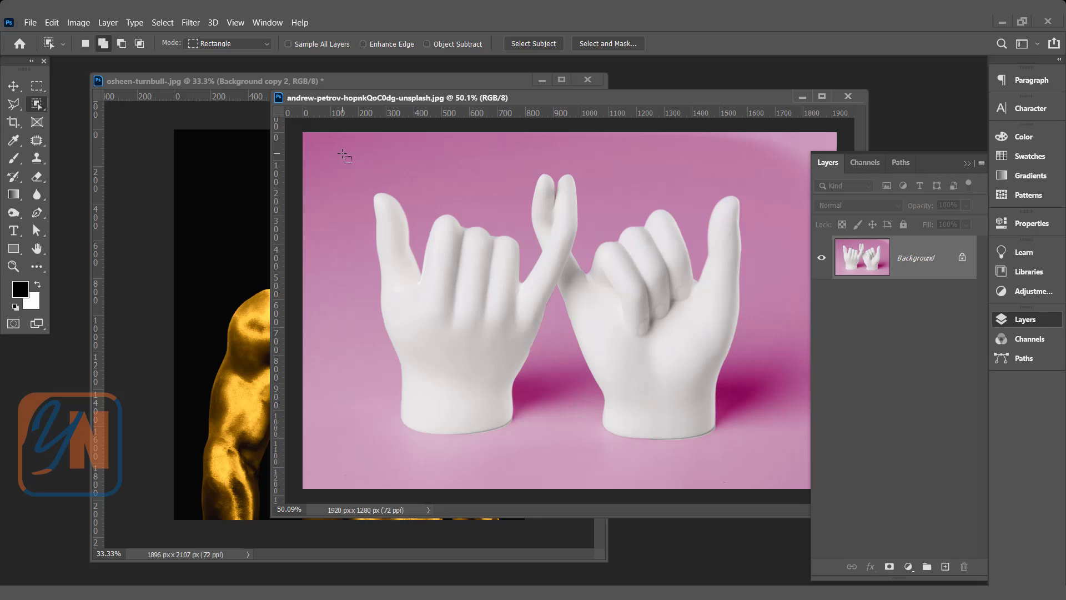
drag(340, 156, 743, 464)
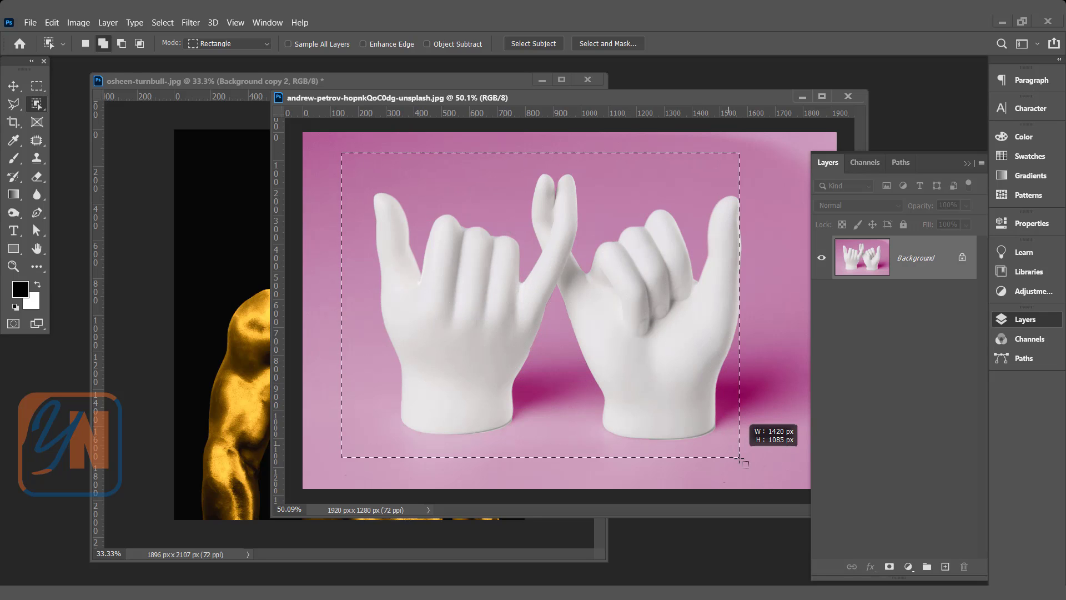
drag(744, 464, 768, 467)
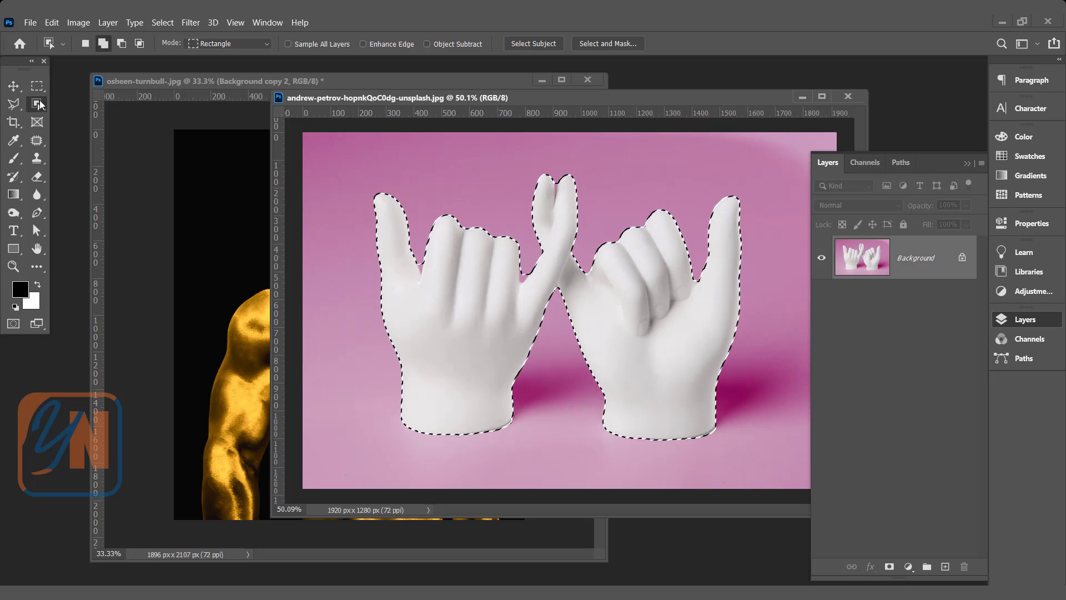
click(38, 104)
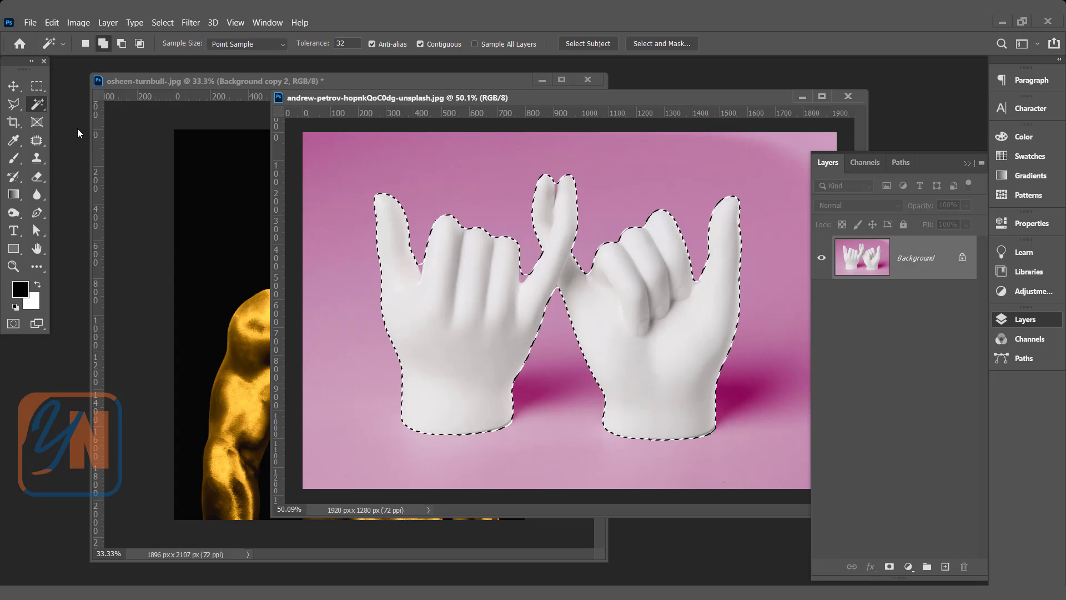
click(121, 43)
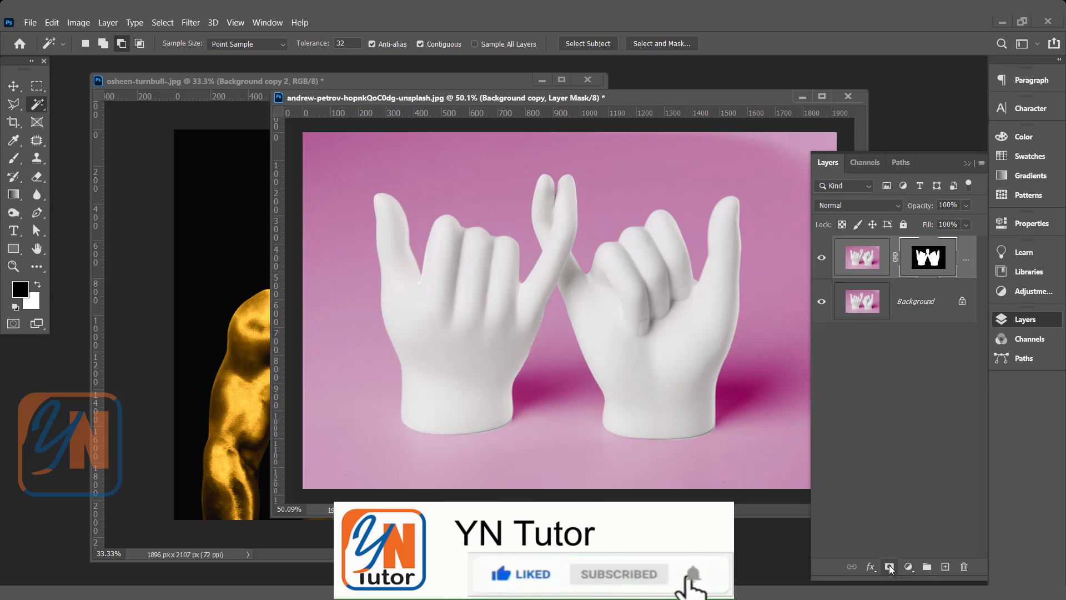
- Add a layer mask to the duplicated layer so only the hands show
click(822, 301)
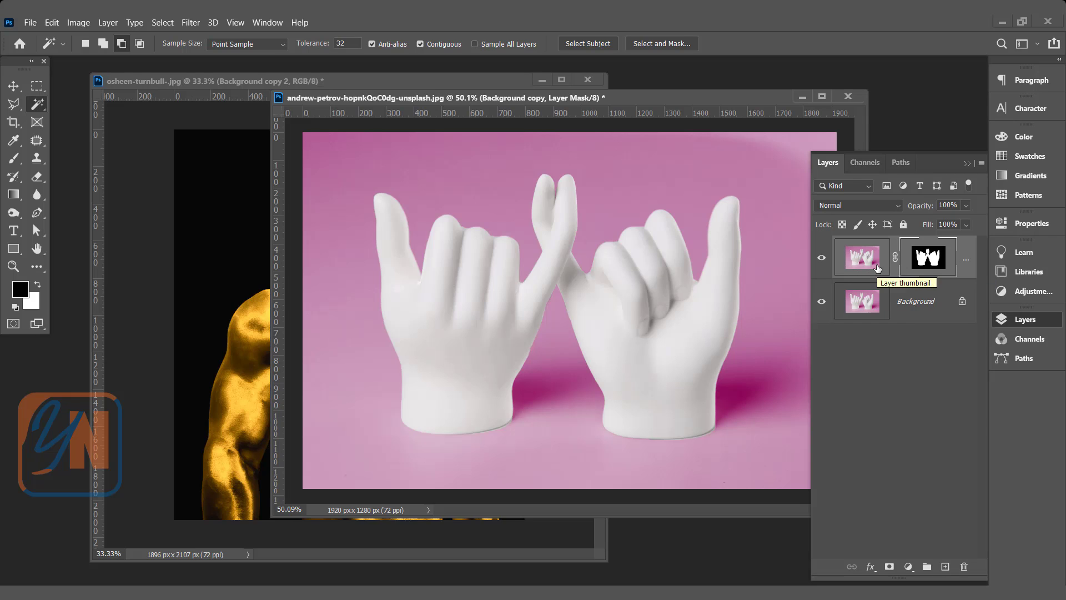
mouse_move(925, 259)
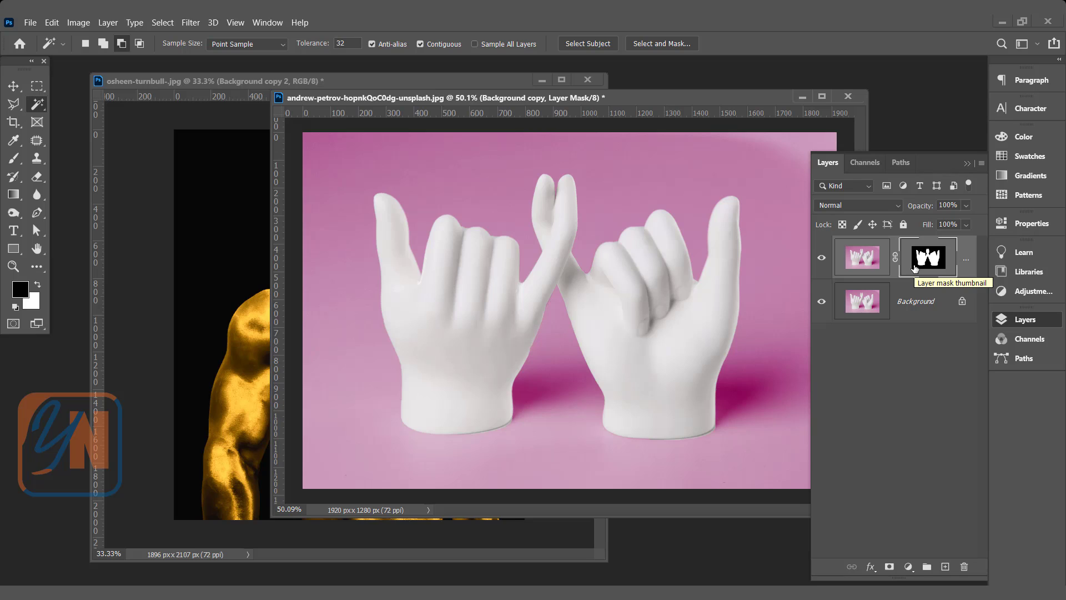
mouse_move(904, 272)
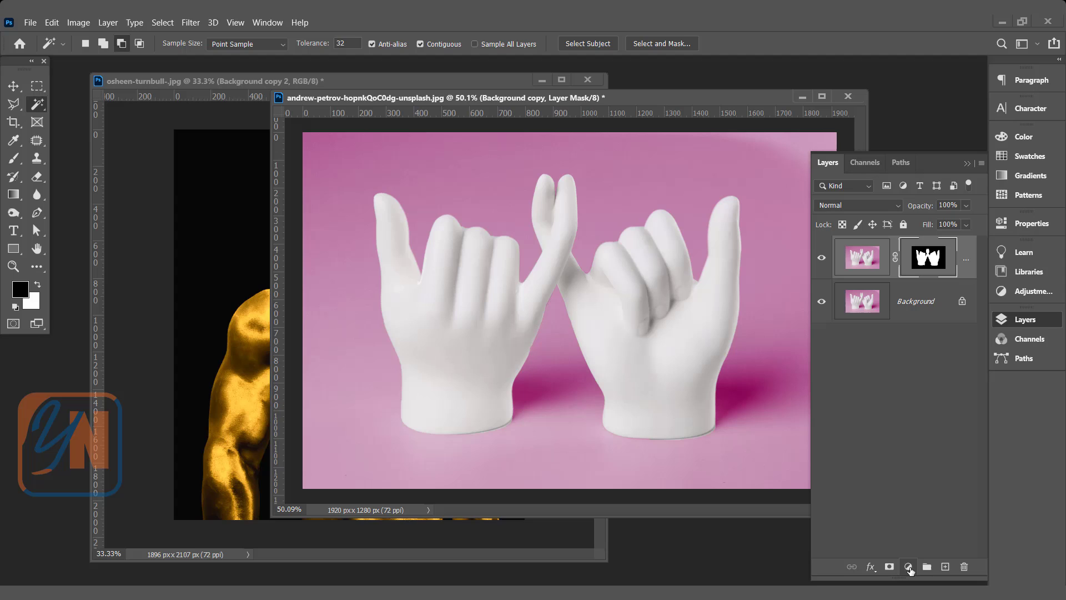
- Add a Curves adjustment layer and pencil-draw a jagged curve for a chrome look
click(908, 567)
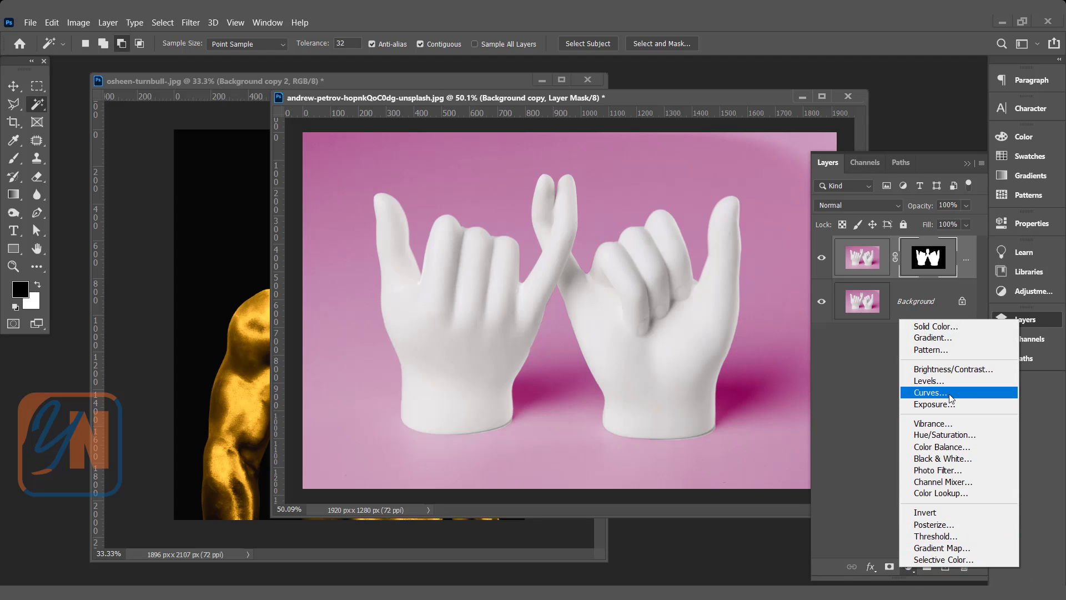
click(931, 392)
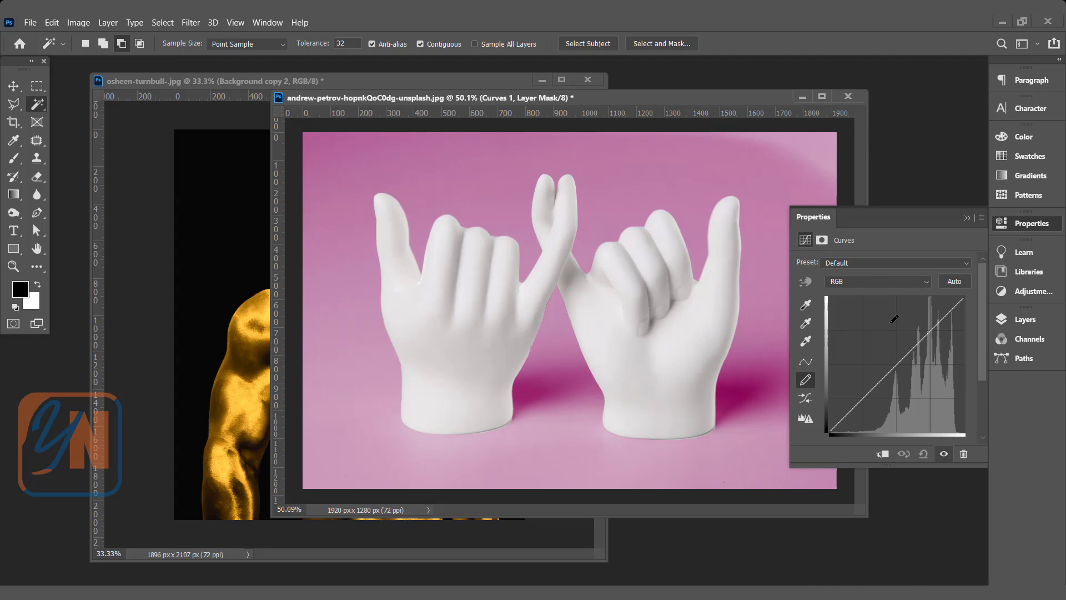
mouse_move(804, 361)
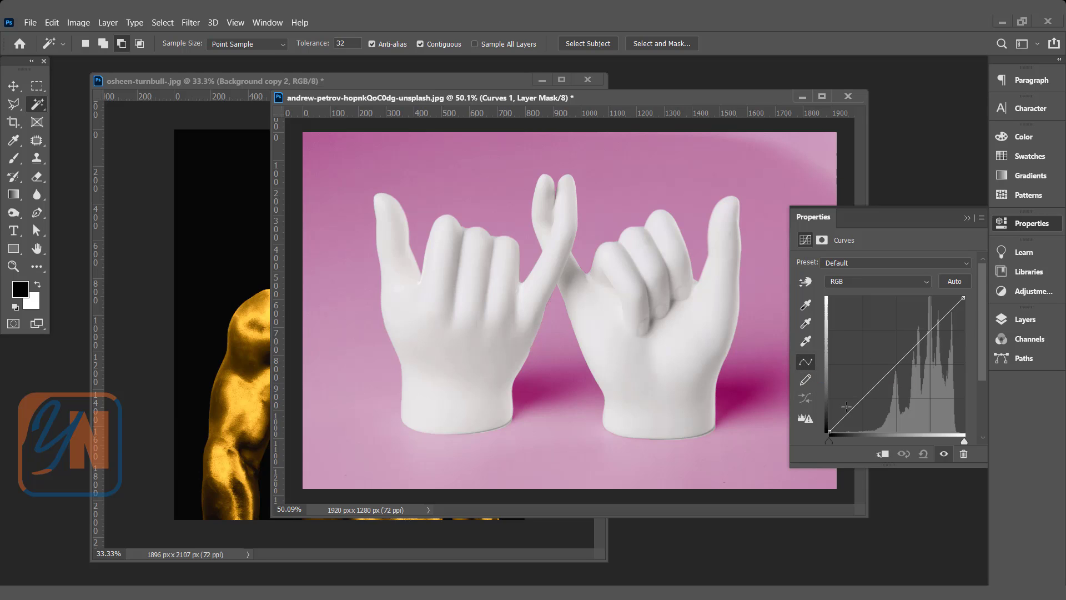
click(806, 380)
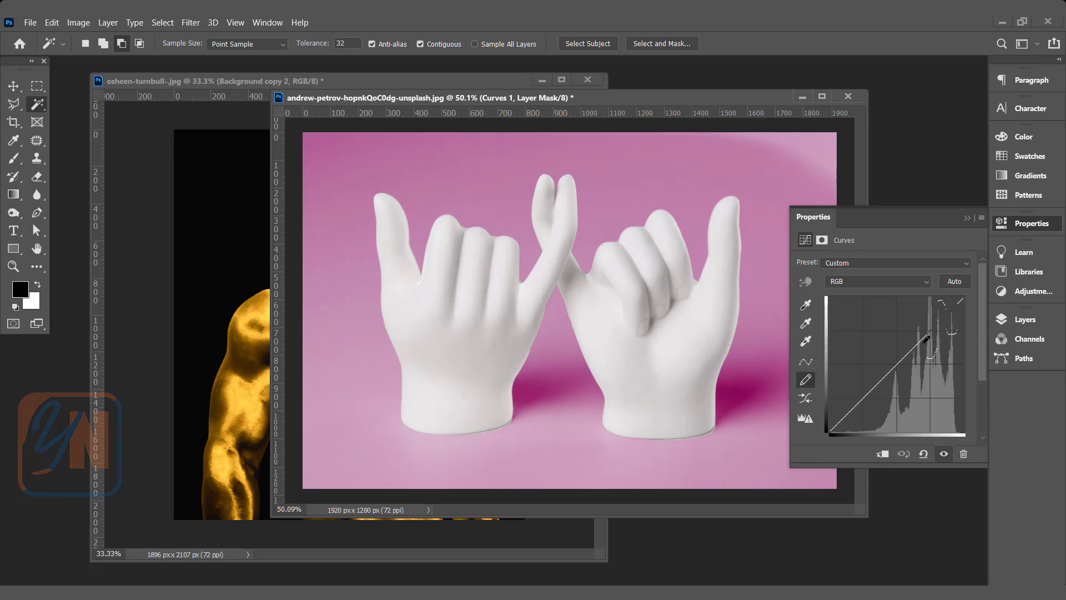
drag(941, 341, 904, 346)
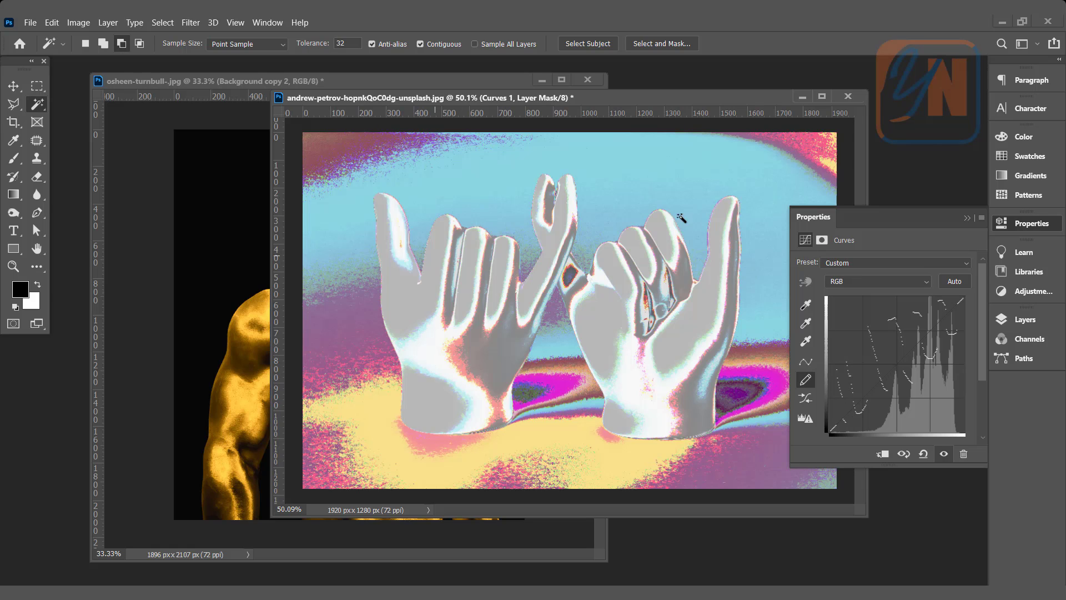
mouse_move(404, 320)
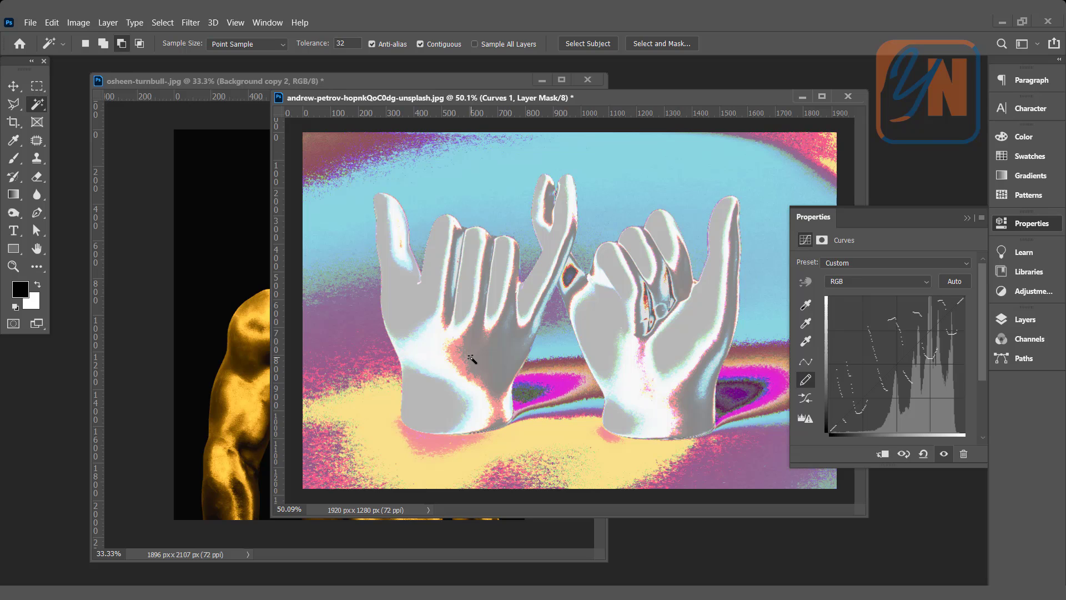
mouse_move(438, 318)
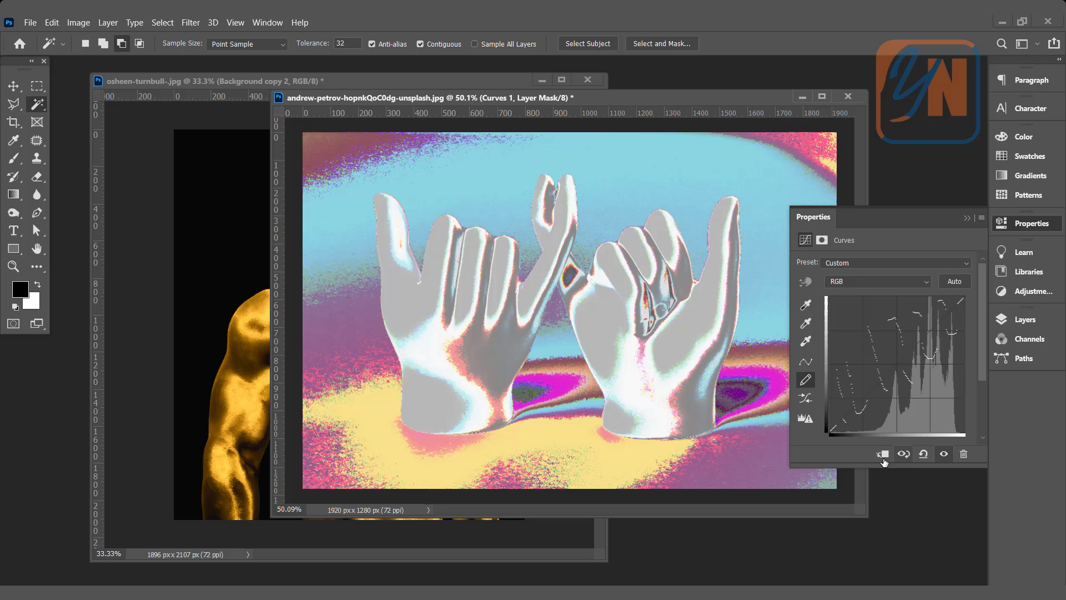
- Smooth the pencil-drawn chrome curve into a soft silvery sheen
click(883, 453)
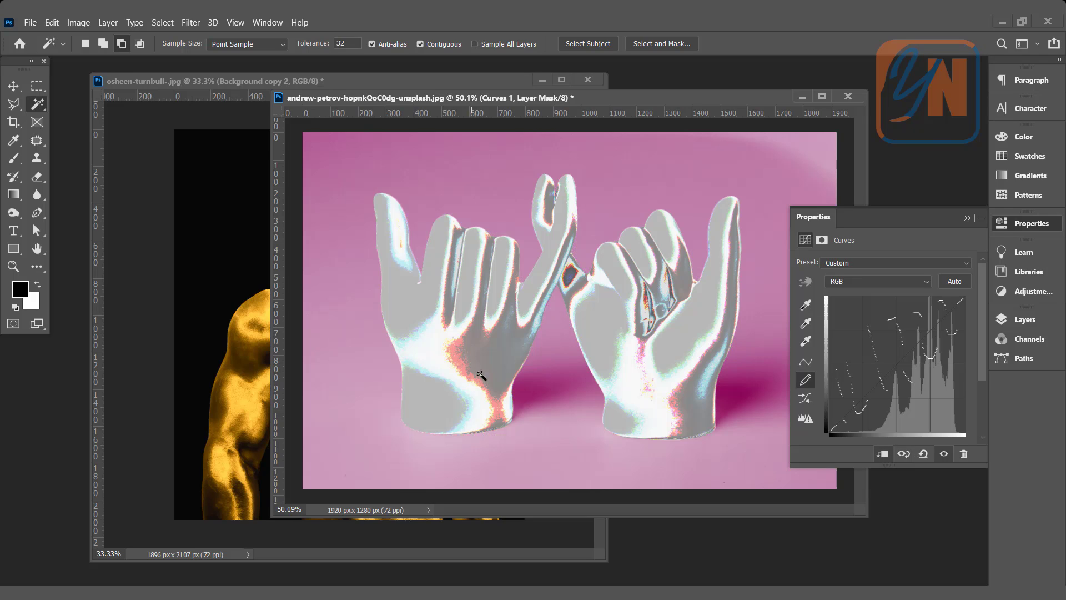
mouse_move(435, 335)
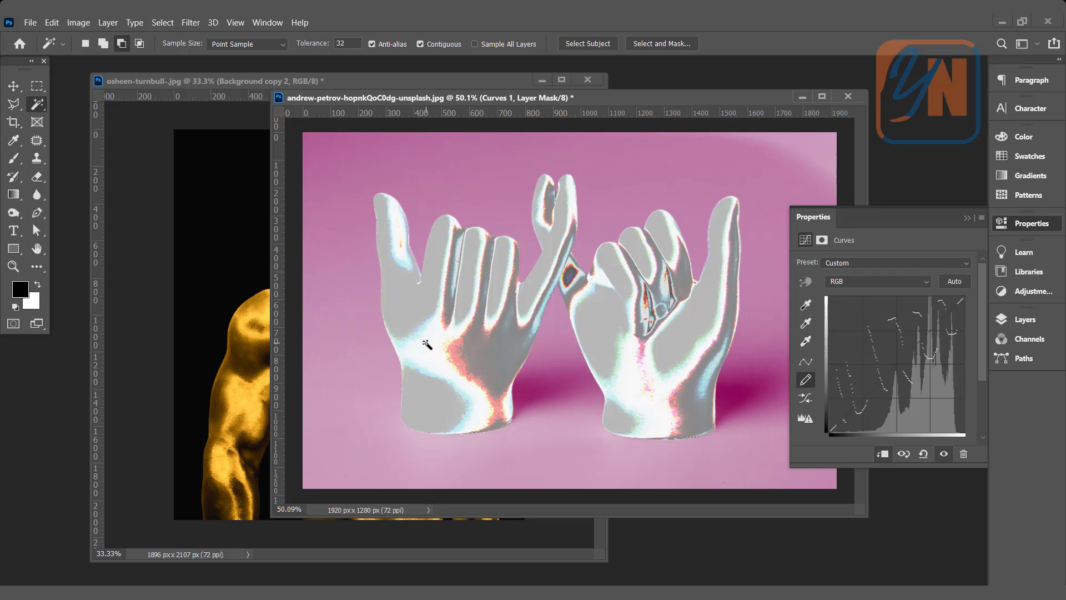
mouse_move(805, 416)
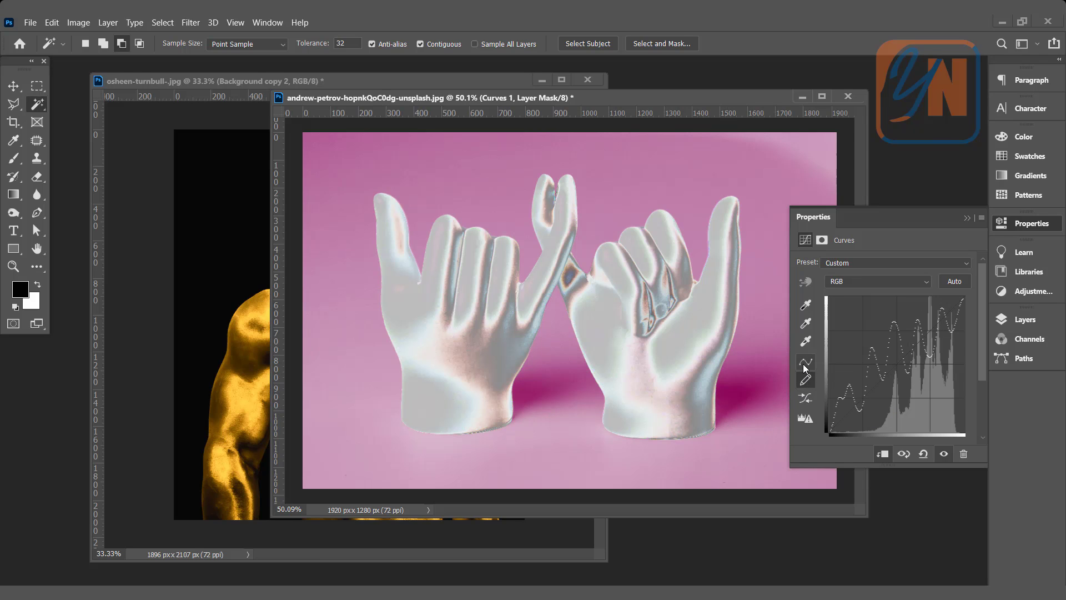
click(805, 380)
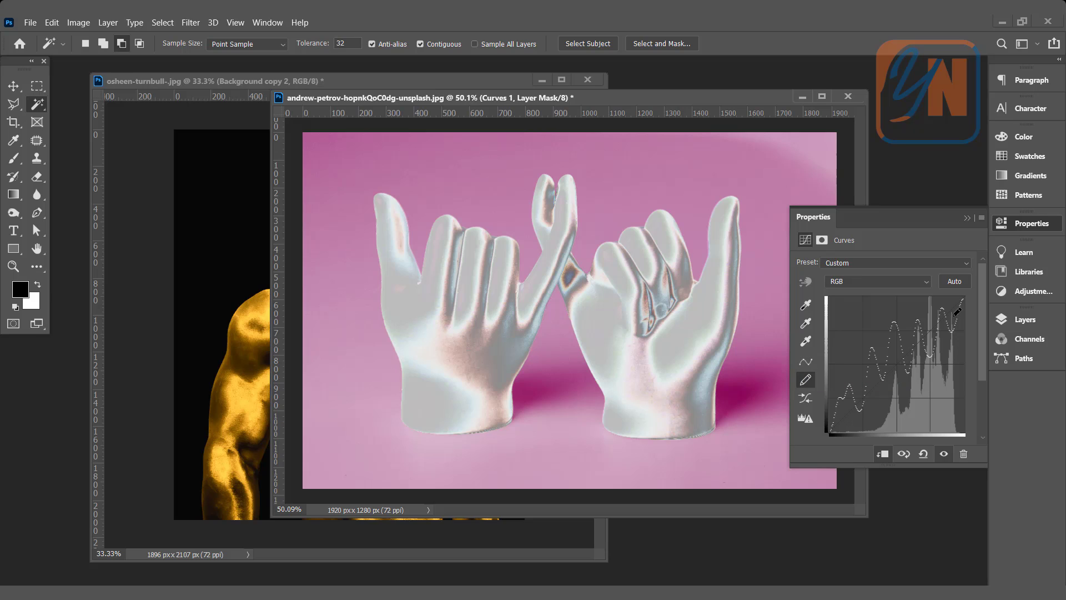
mouse_move(411, 319)
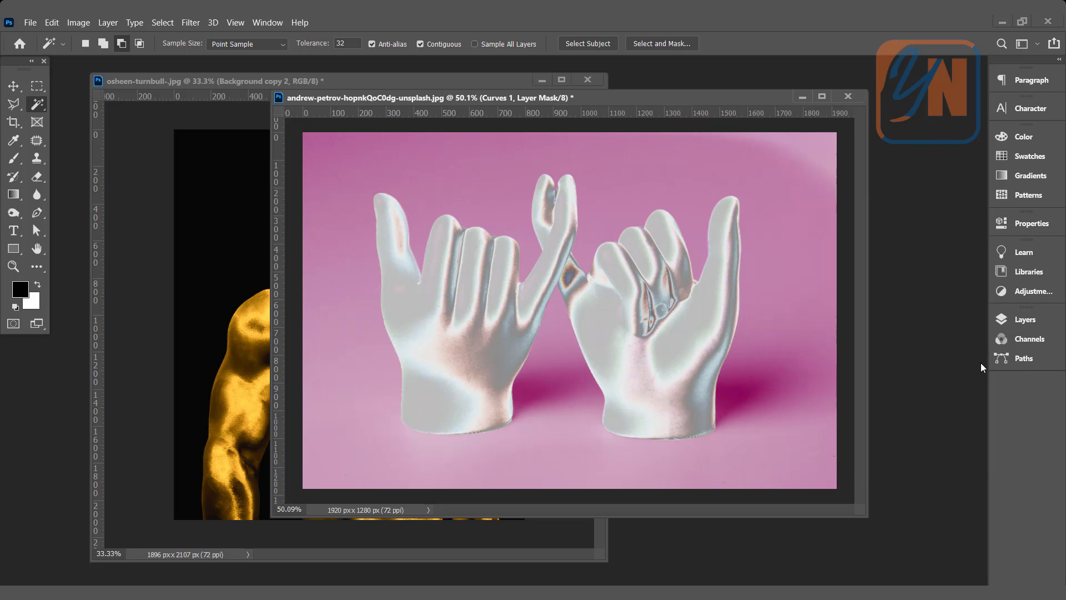
- Add a Color Lookup adjustment with the EdgyAmber.3DL look to turn the hands gold
click(1025, 318)
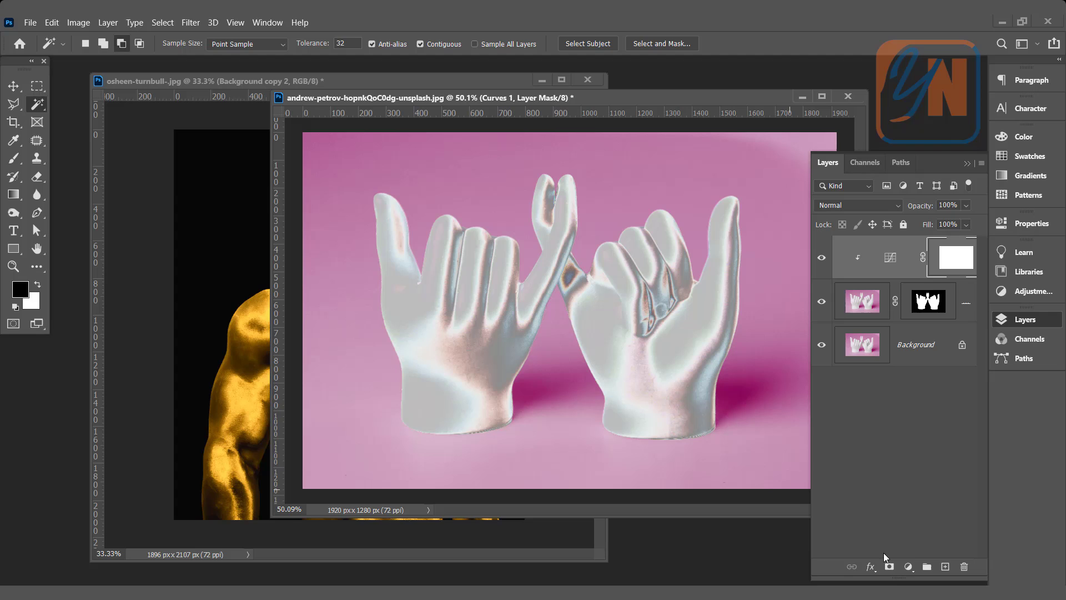
click(907, 566)
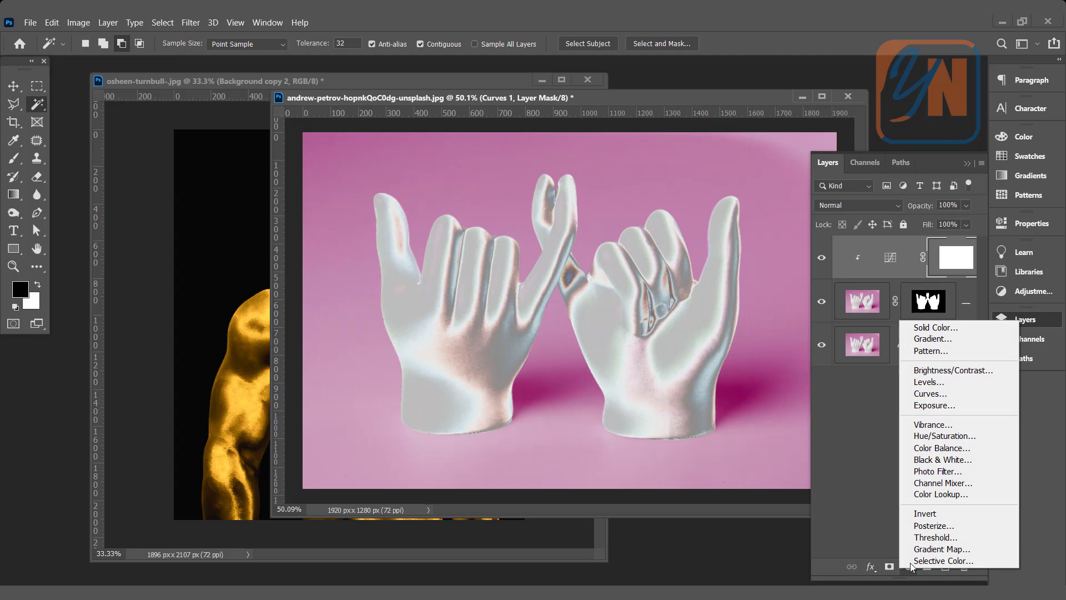
click(942, 493)
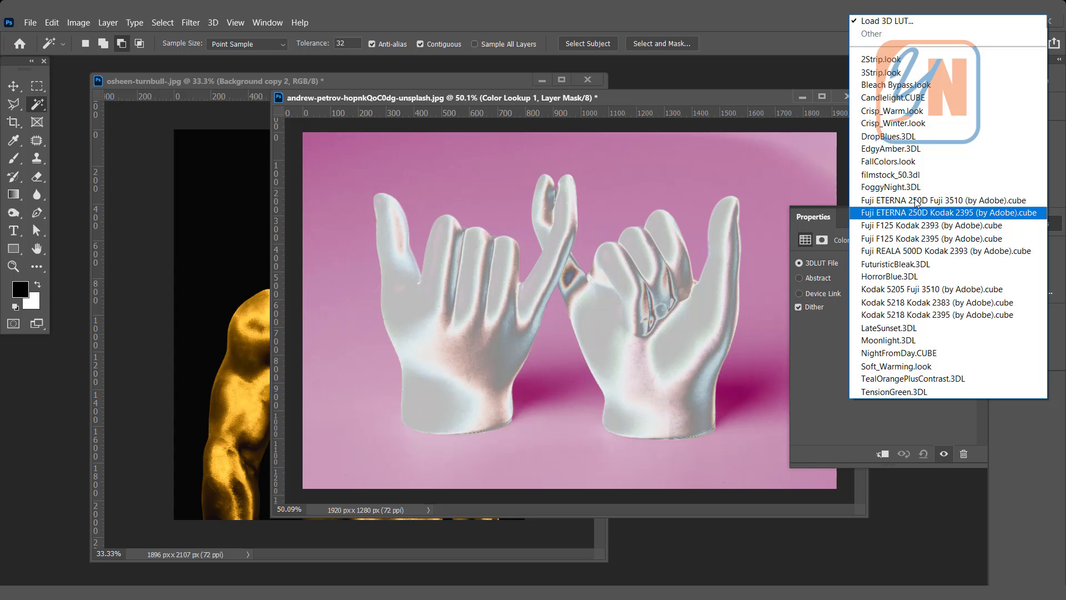
click(888, 148)
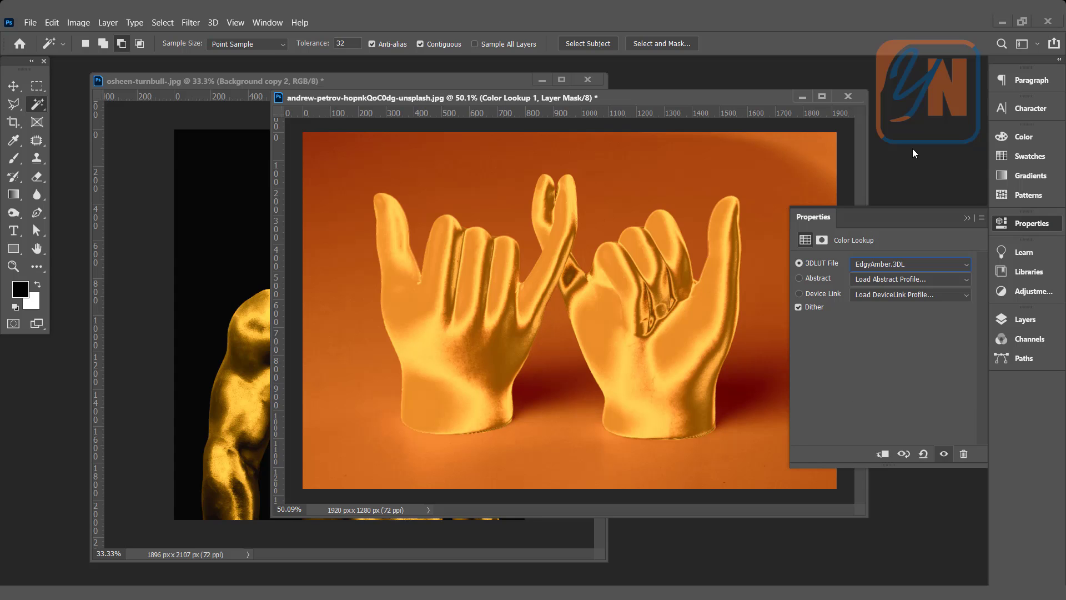
mouse_move(781, 306)
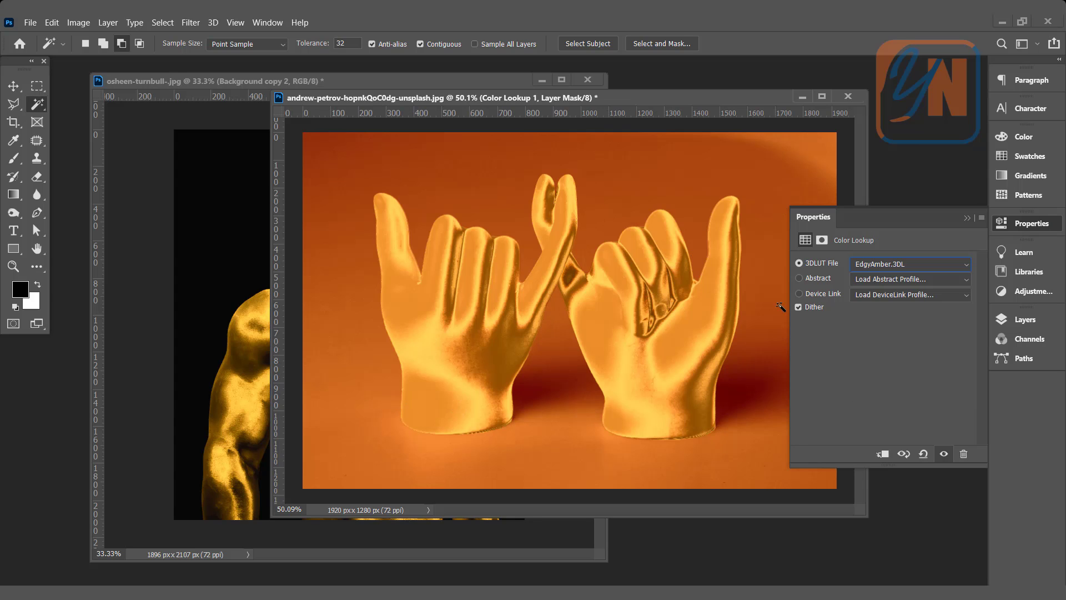
mouse_move(353, 286)
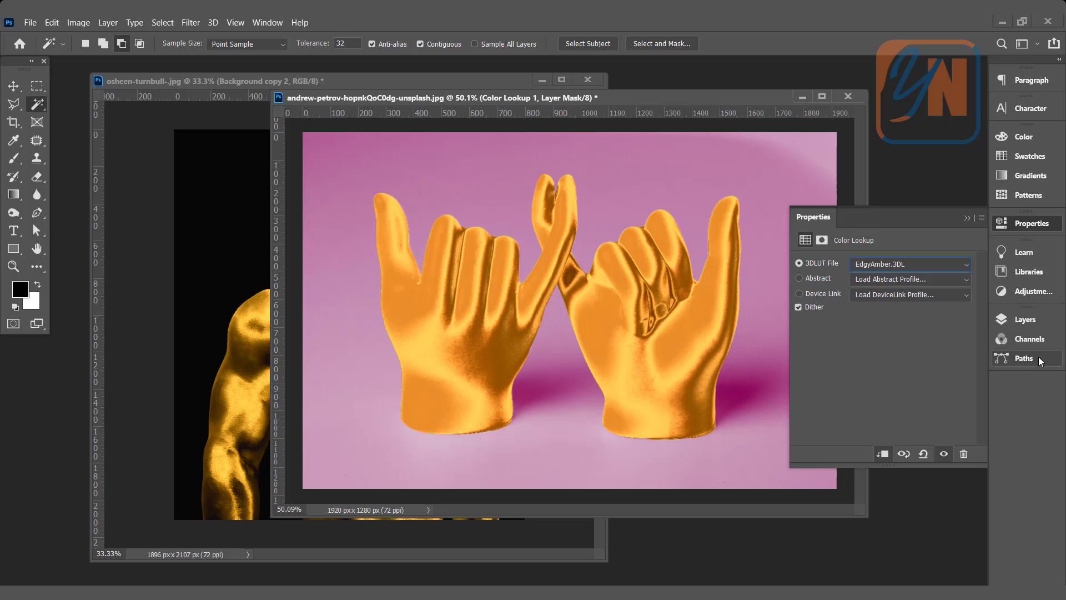
click(1026, 319)
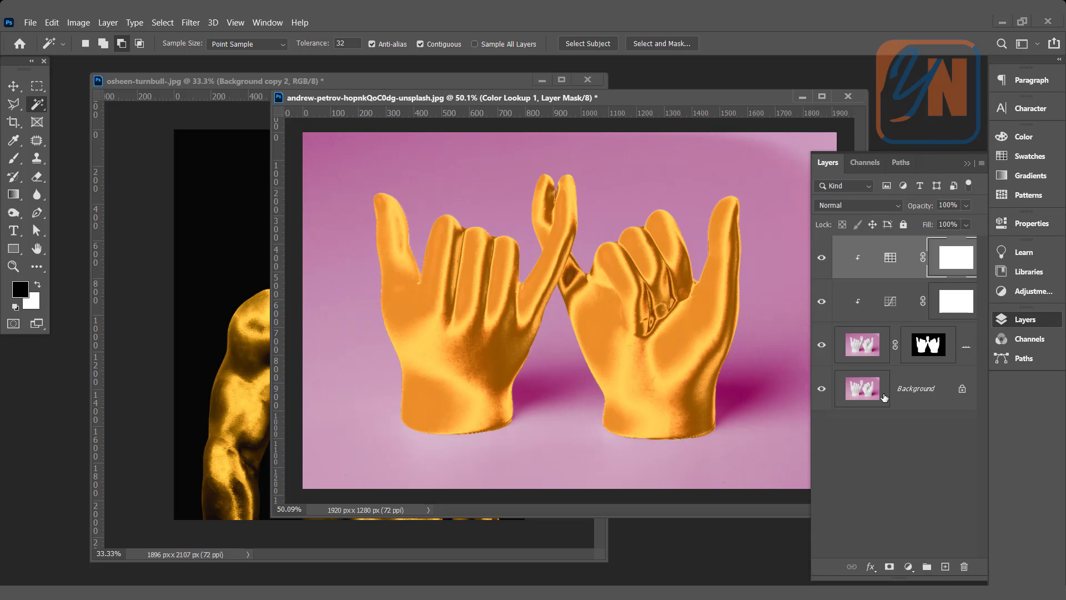
mouse_move(931, 391)
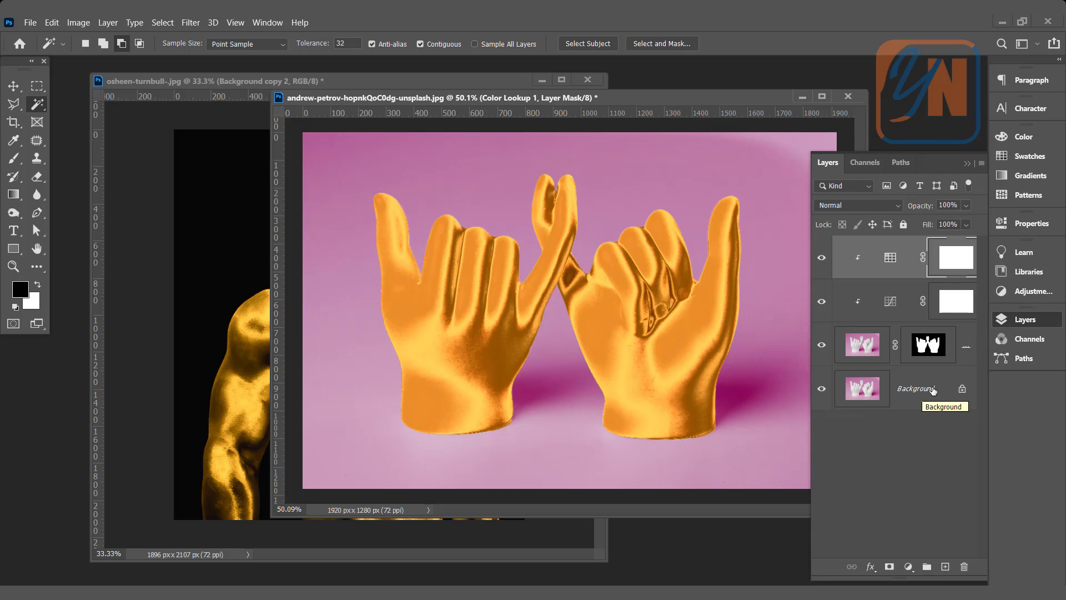
- Create a new layer above Background and fill it with black
click(903, 389)
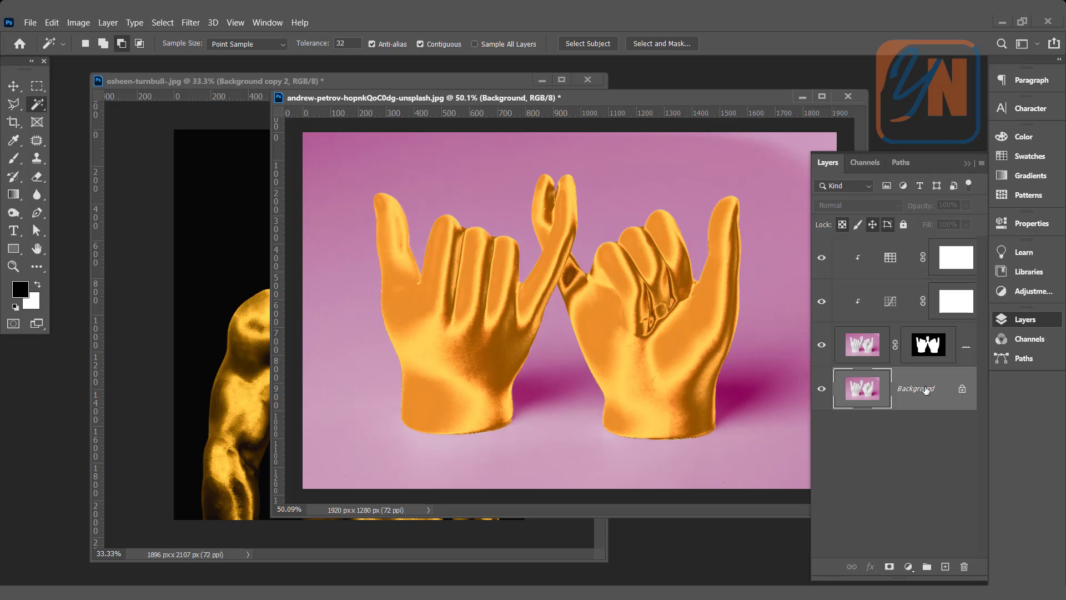
mouse_move(943, 566)
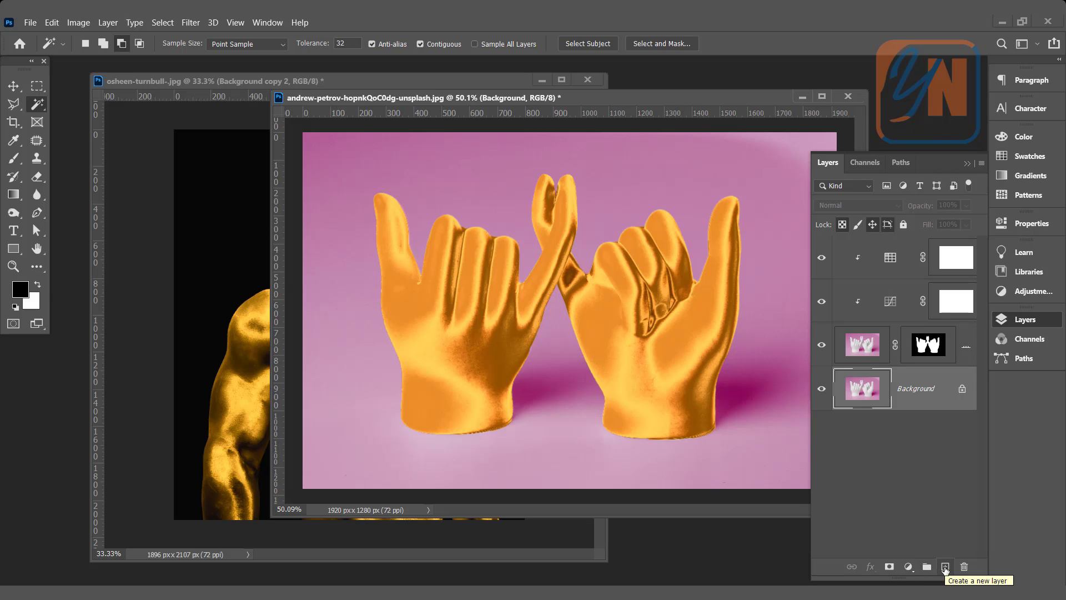
click(944, 567)
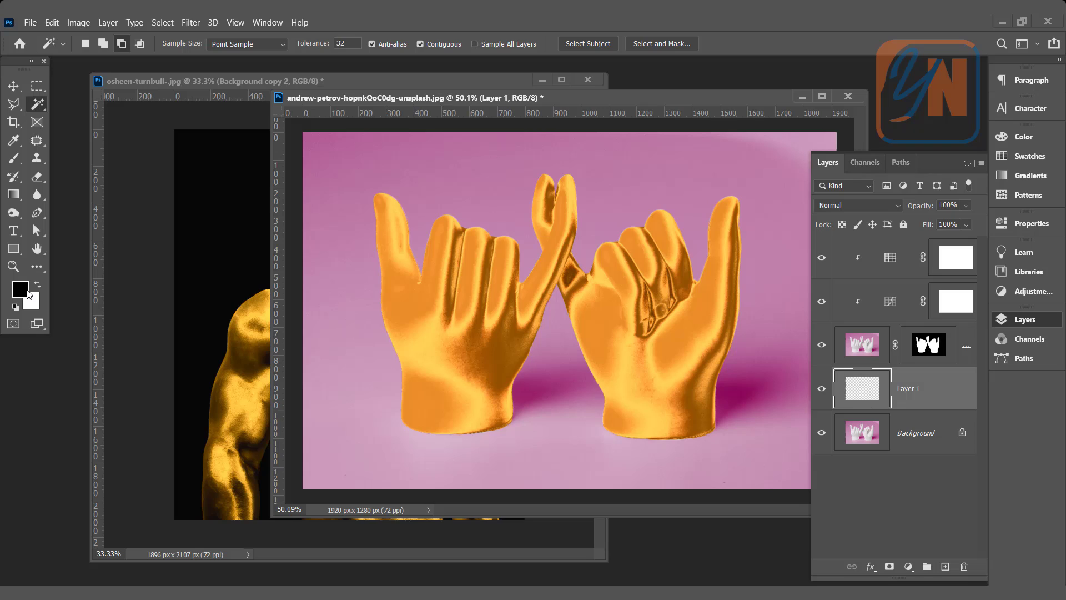
key(alt+BackSpace)
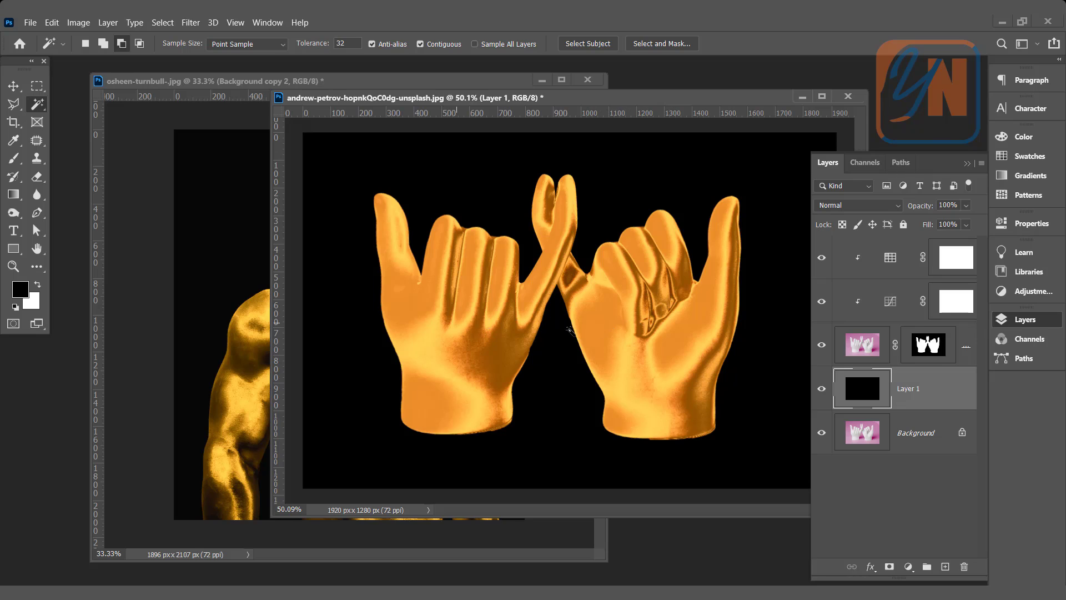
mouse_move(899, 266)
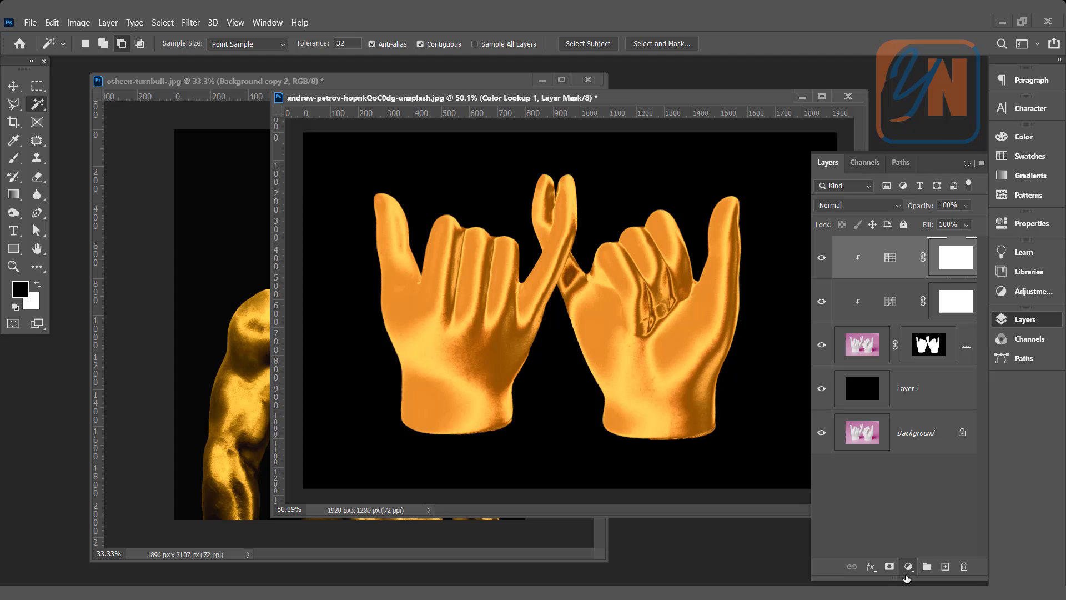
- Add a Hue/Saturation adjustment with Hue about +7 for a yellower gold, beside the gold man
click(907, 566)
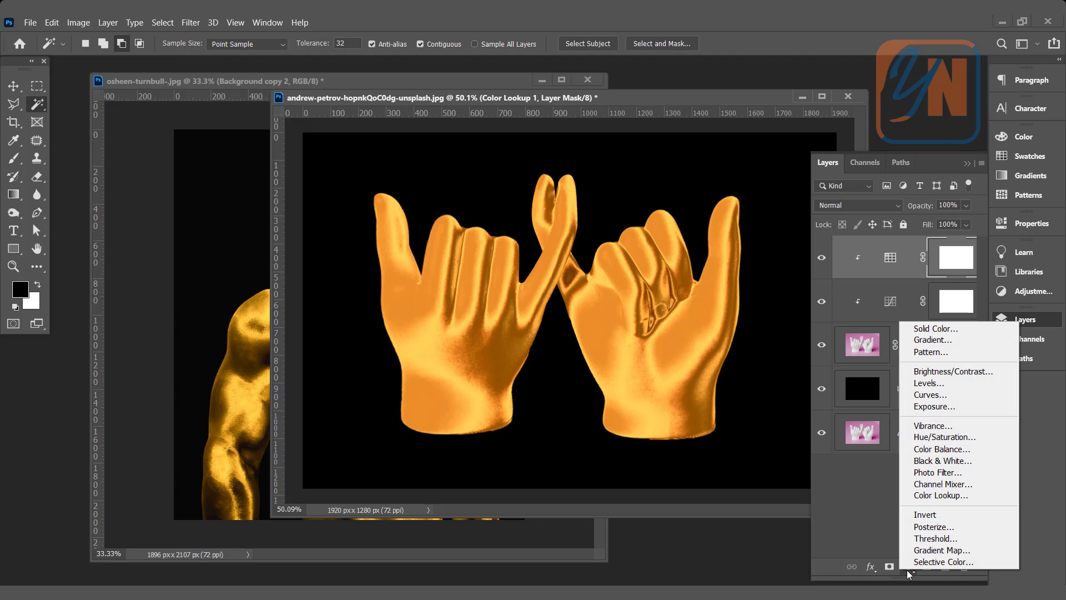
click(944, 436)
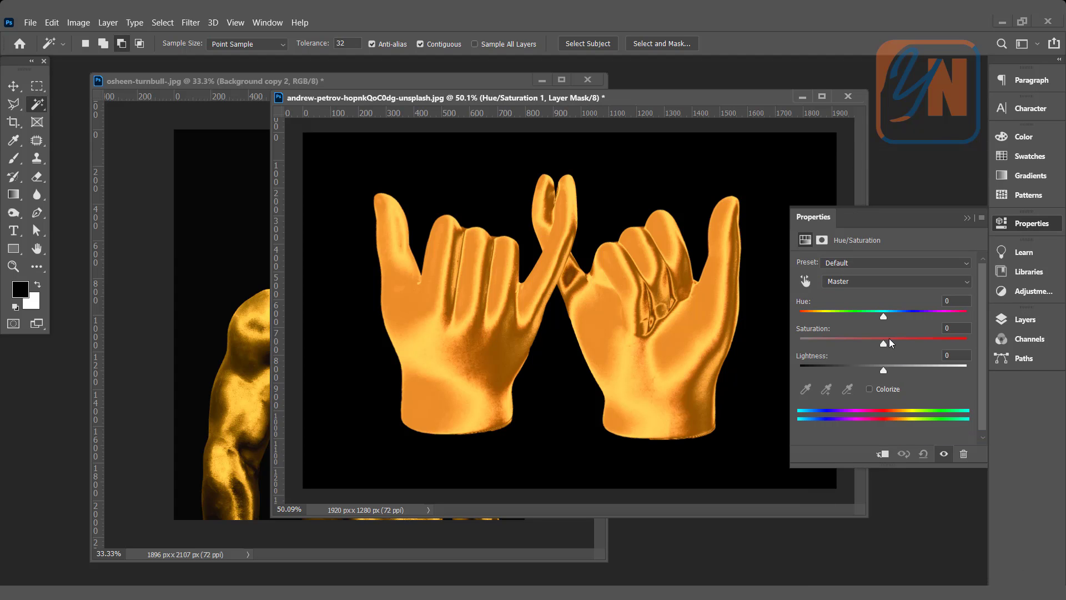
drag(884, 316, 893, 316)
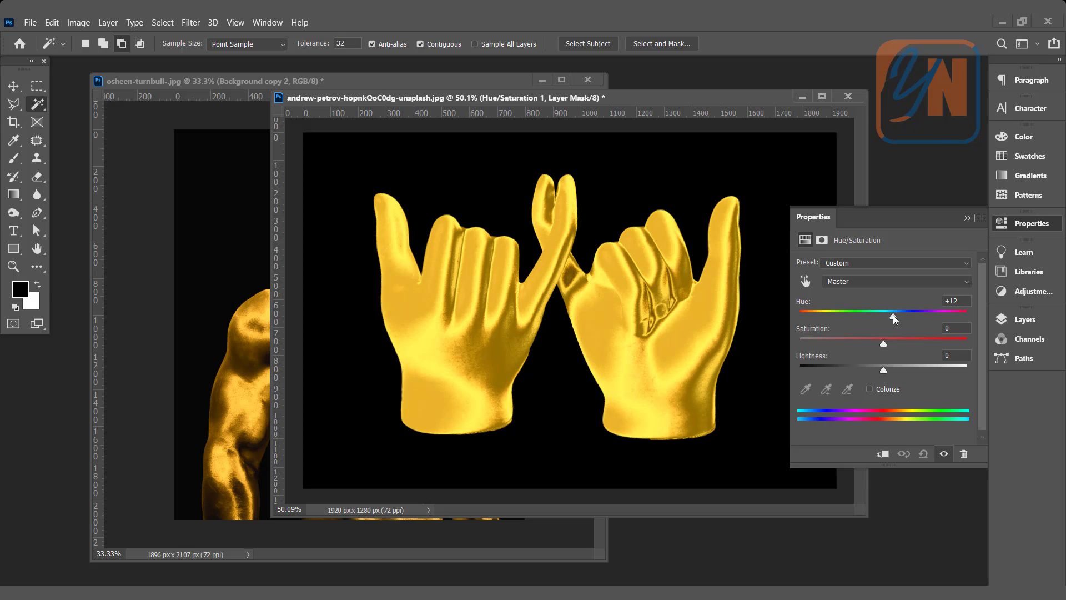
drag(894, 316, 882, 316)
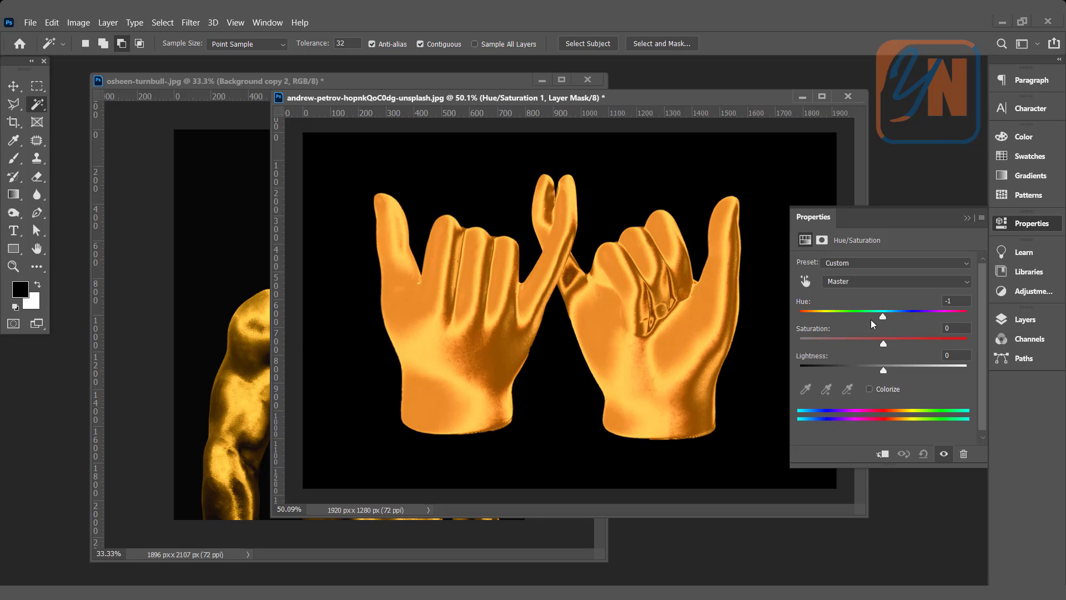
drag(883, 316, 887, 315)
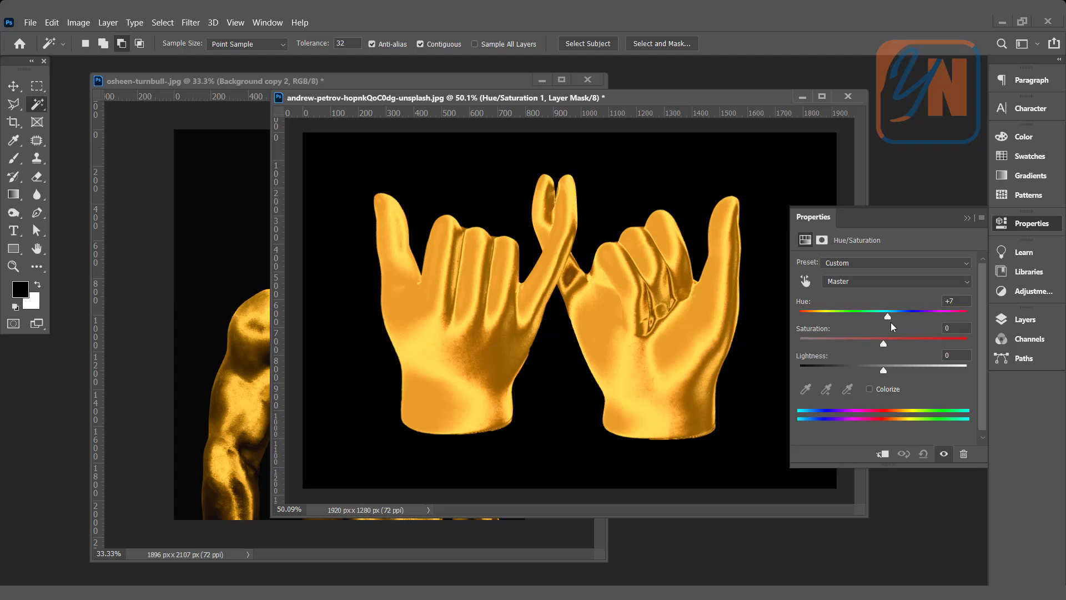
drag(890, 316, 888, 316)
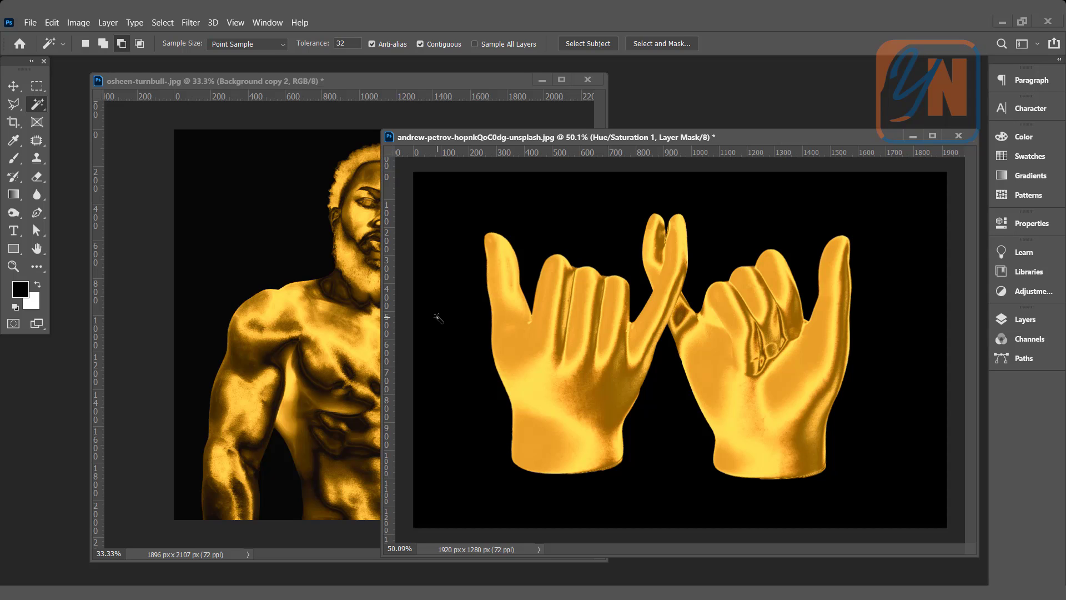
- Expand the Layers panel to show the gold hands' adjustment layers over the black background
click(1026, 319)
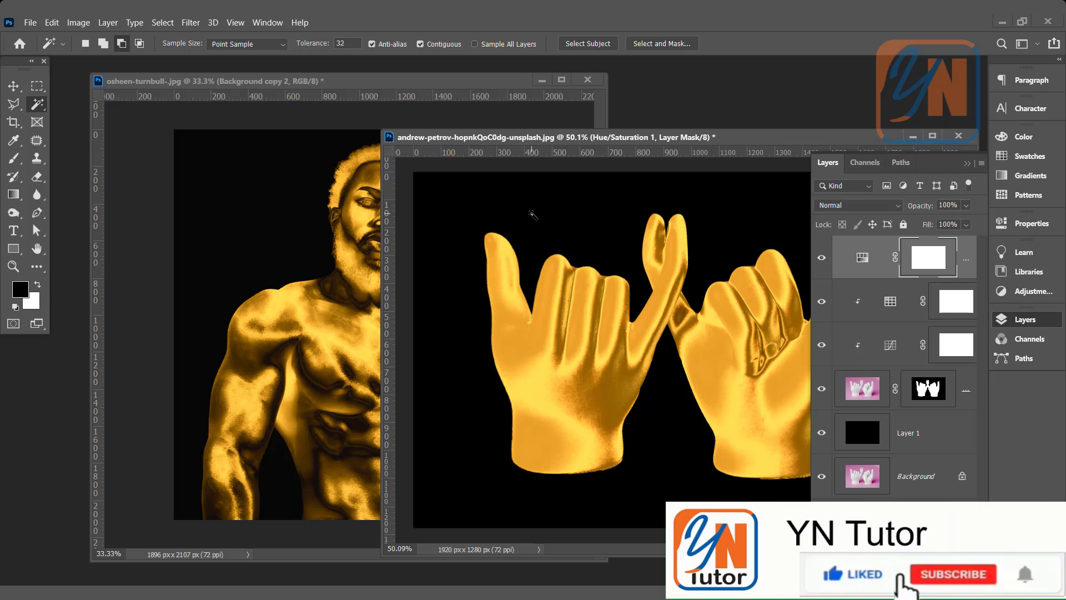
click(951, 574)
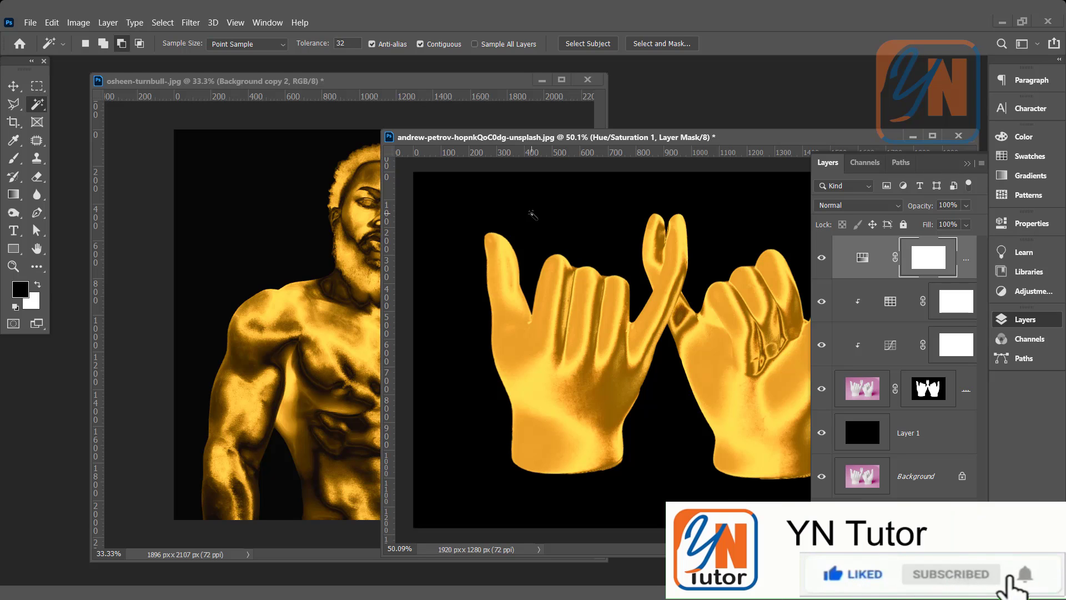